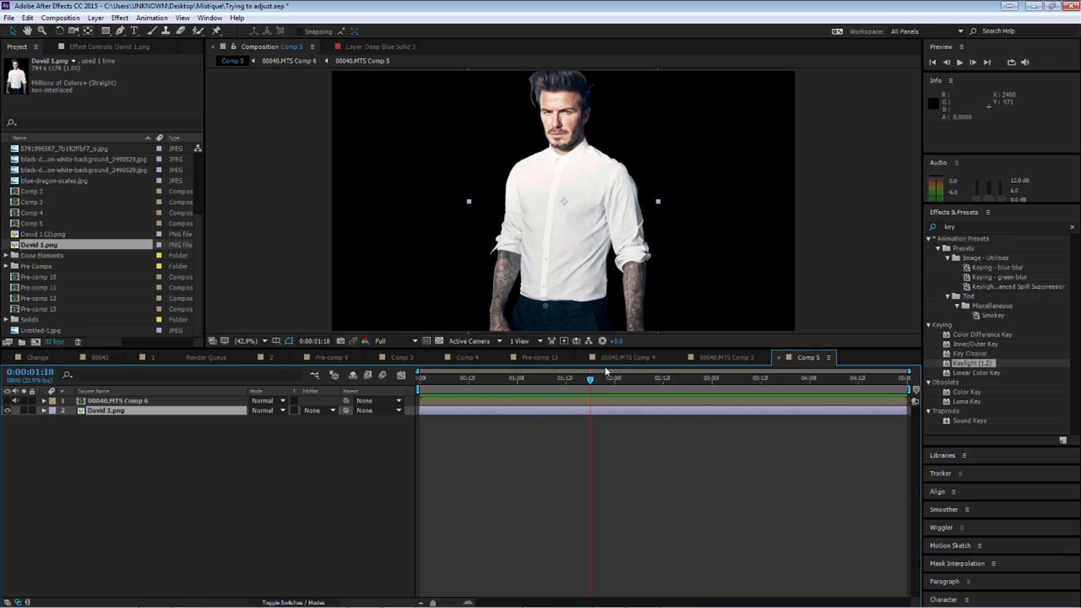
Show the keyed man over David 1.png at full opacity and start Puppet-pinning the photo's torso, arm and hands
{"action": "left_click", "coordinate": [256, 340]}
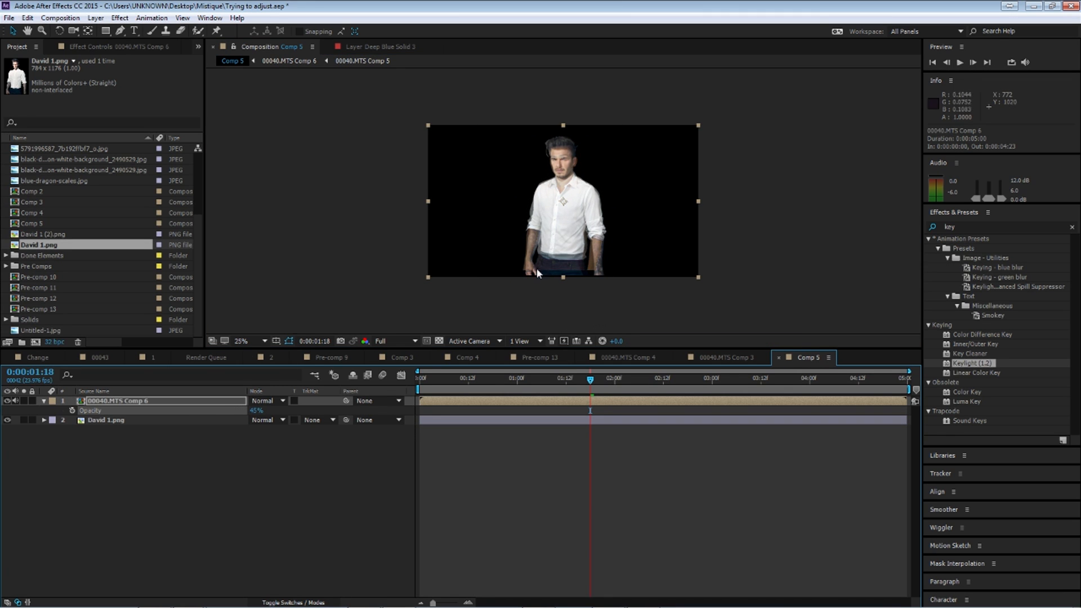
{"action": "left_click", "coordinate": [243, 340]}
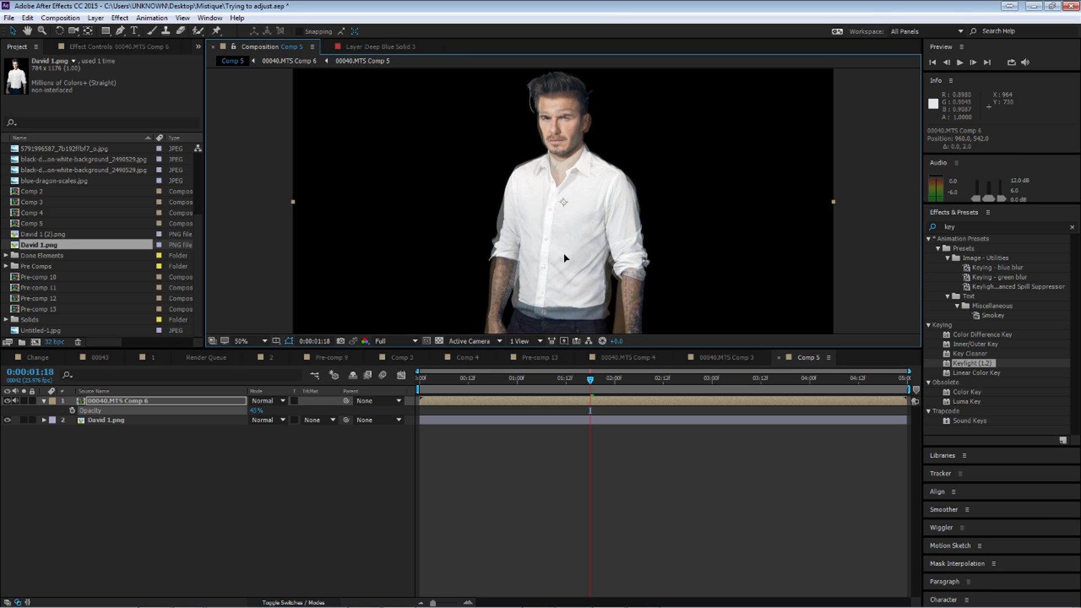
{"action": "left_click", "coordinate": [241, 340]}
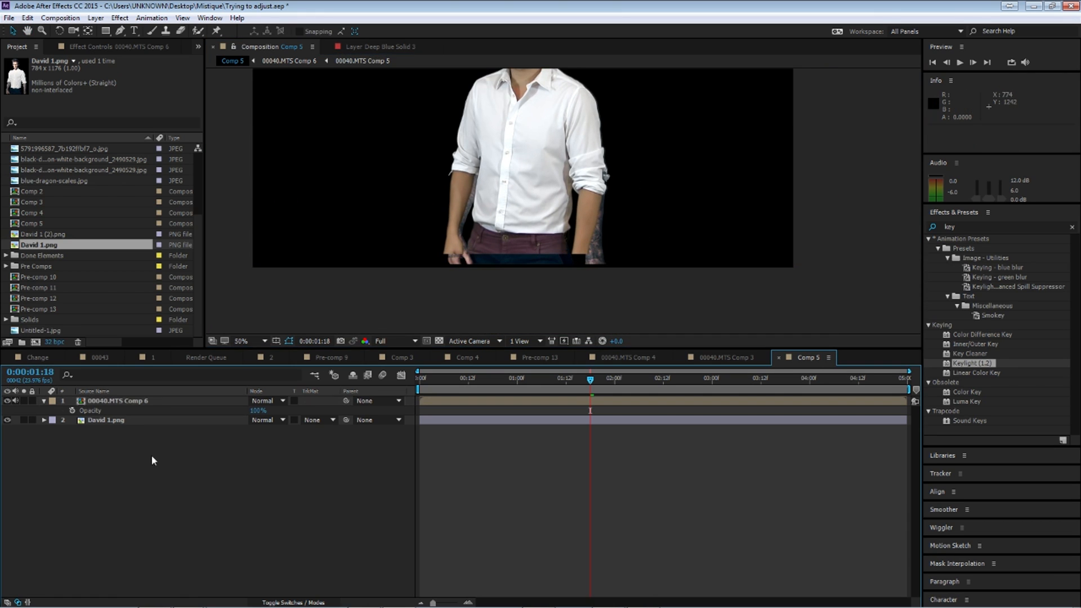
{"action": "left_click", "coordinate": [106, 420]}
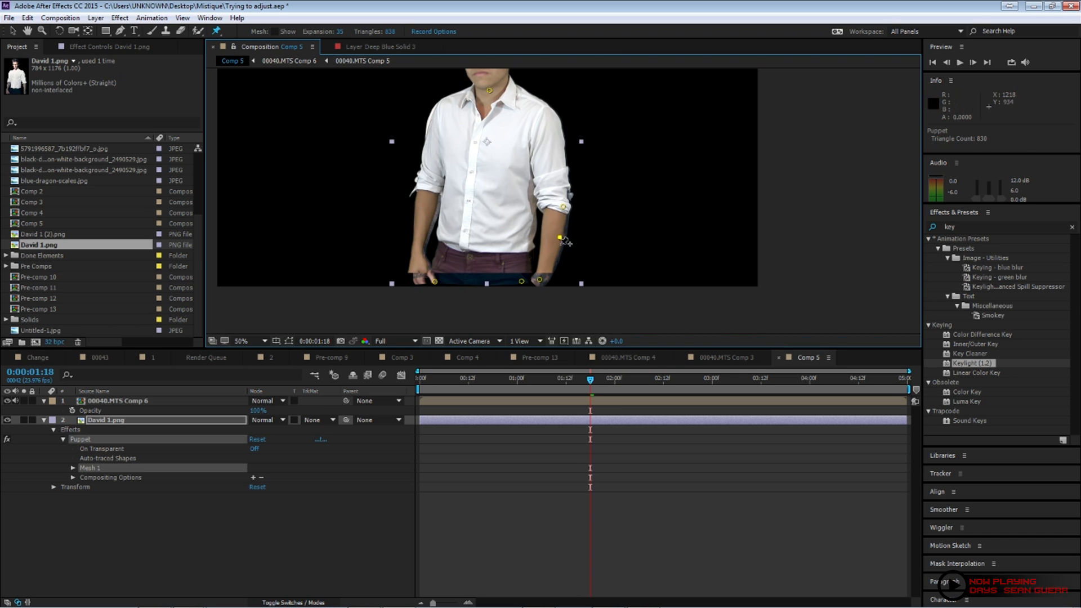
Add a final body pin to the photo and zoom to 200% on the two overlaid faces
{"action": "left_click", "coordinate": [558, 237]}
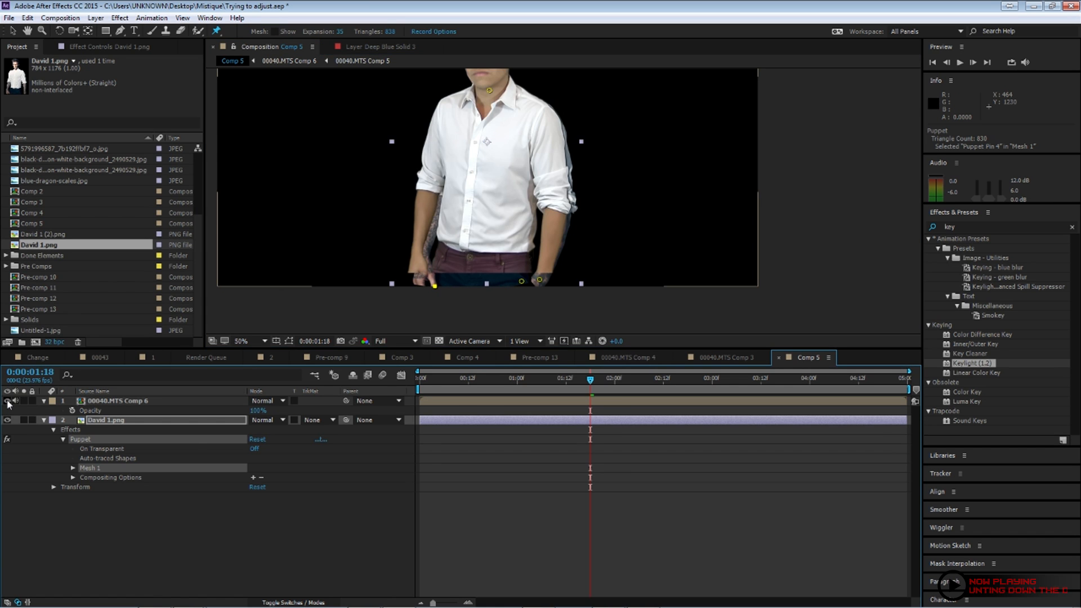
{"action": "left_click", "coordinate": [117, 401]}
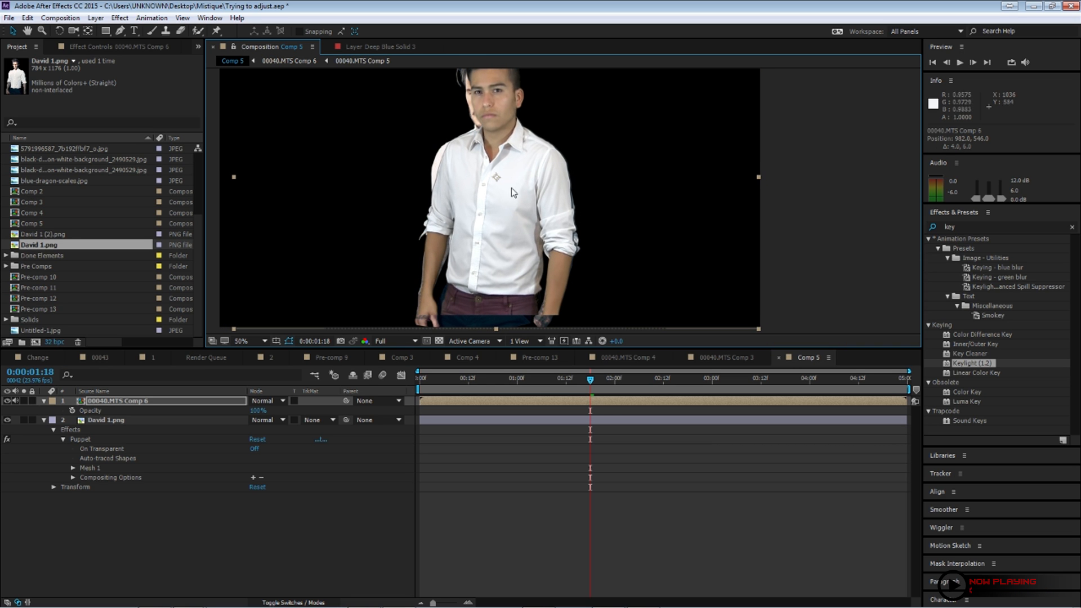
{"action": "left_click", "coordinate": [243, 340]}
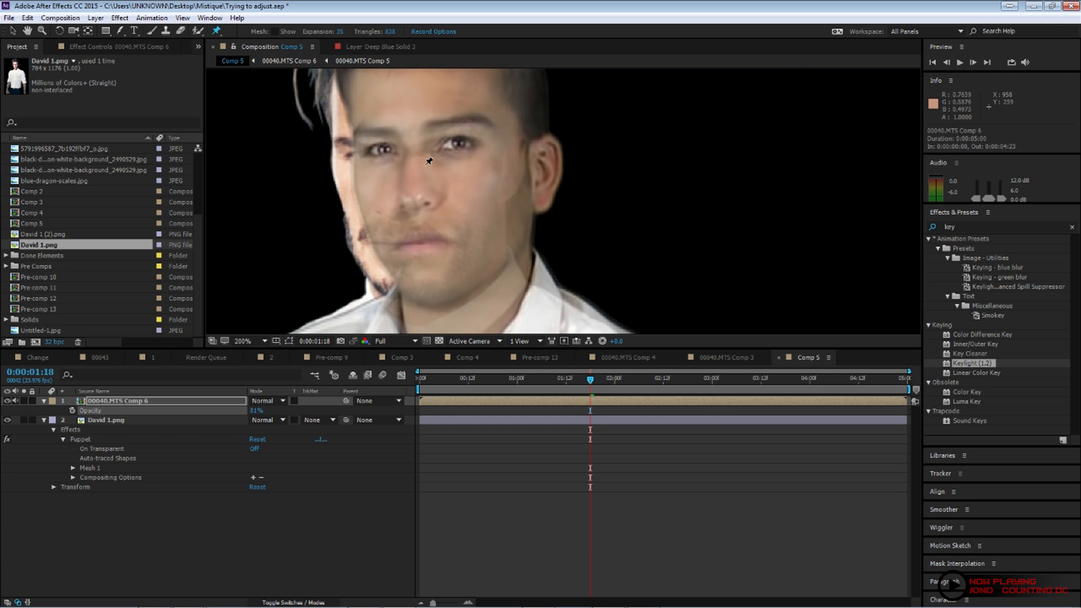
Pin the eyes on both layers at lowered opacity and drag the photo's eye pin to line up
{"action": "left_click", "coordinate": [383, 149]}
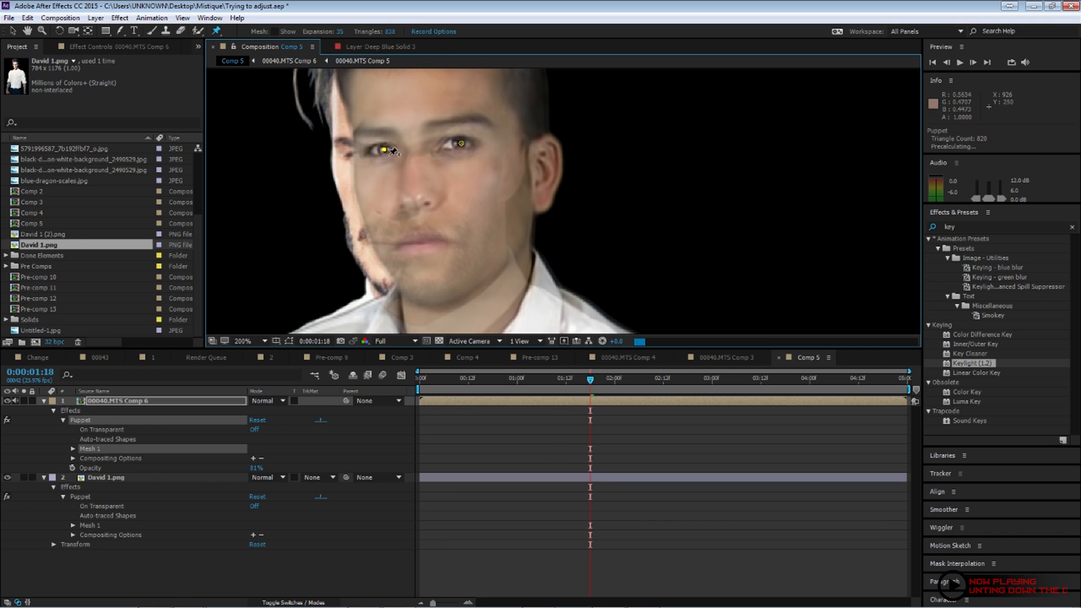
{"action": "left_click", "coordinate": [42, 400]}
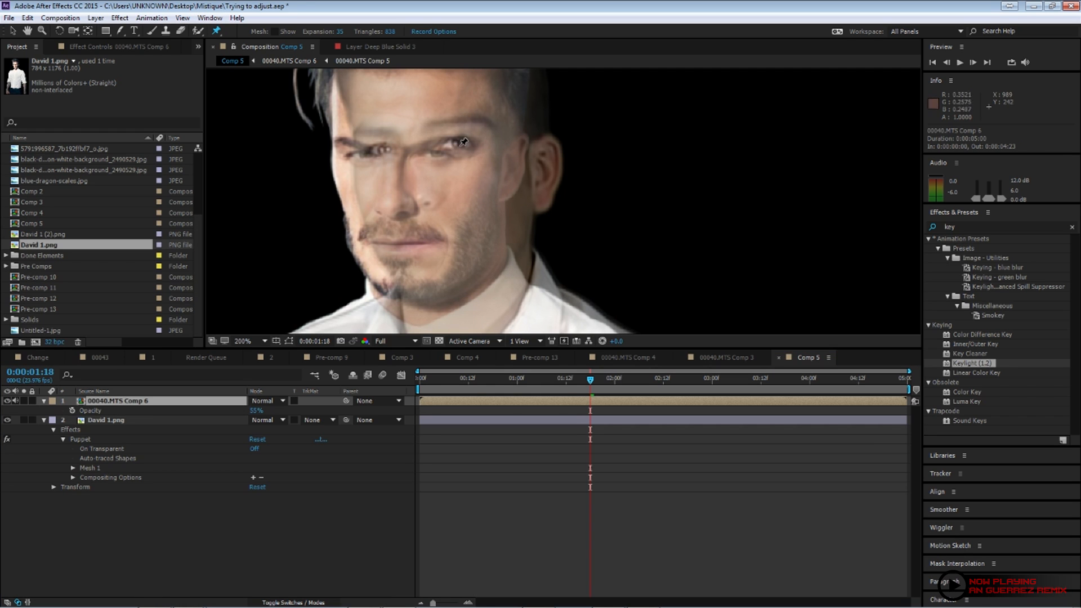
{"action": "left_click", "coordinate": [461, 143]}
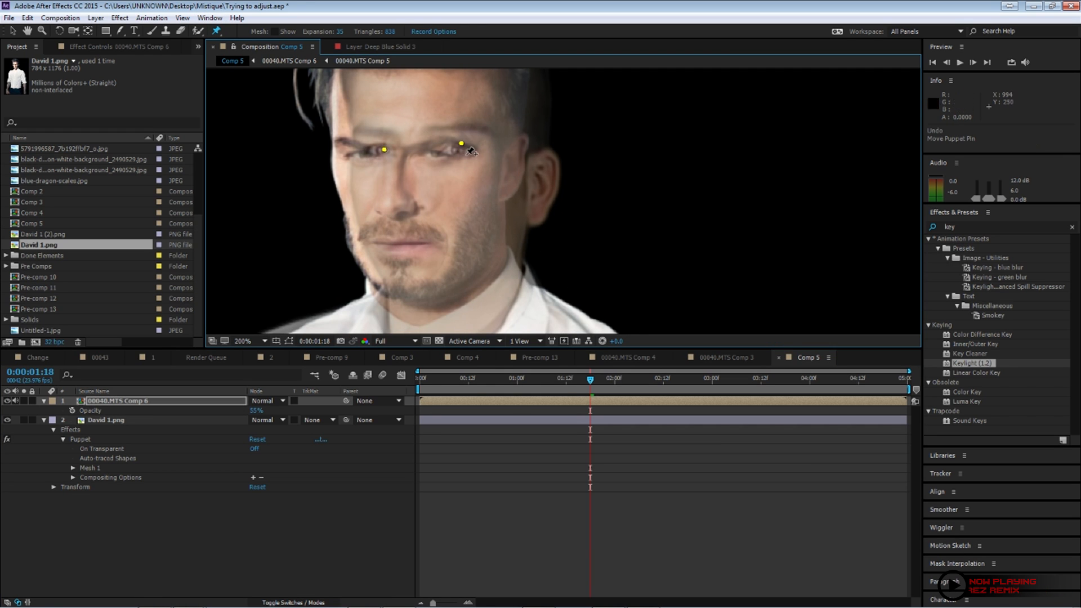
{"action": "left_click_drag", "start_coordinate": [461, 143], "coordinate": [444, 149]}
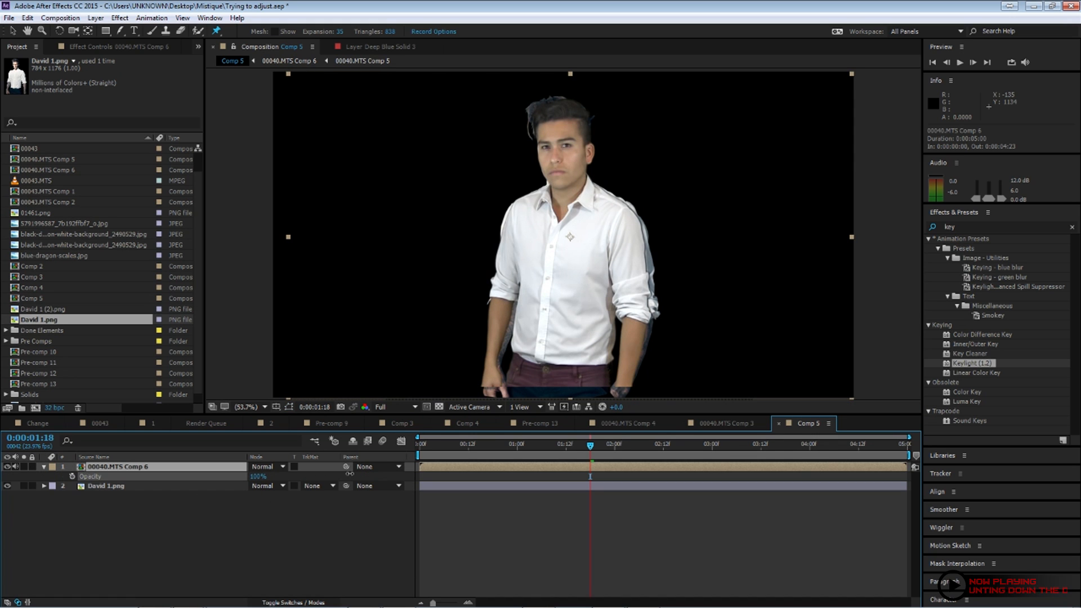
Create a new black solid at frame 0 to mask over the face and chest
{"action": "left_click", "coordinate": [106, 485]}
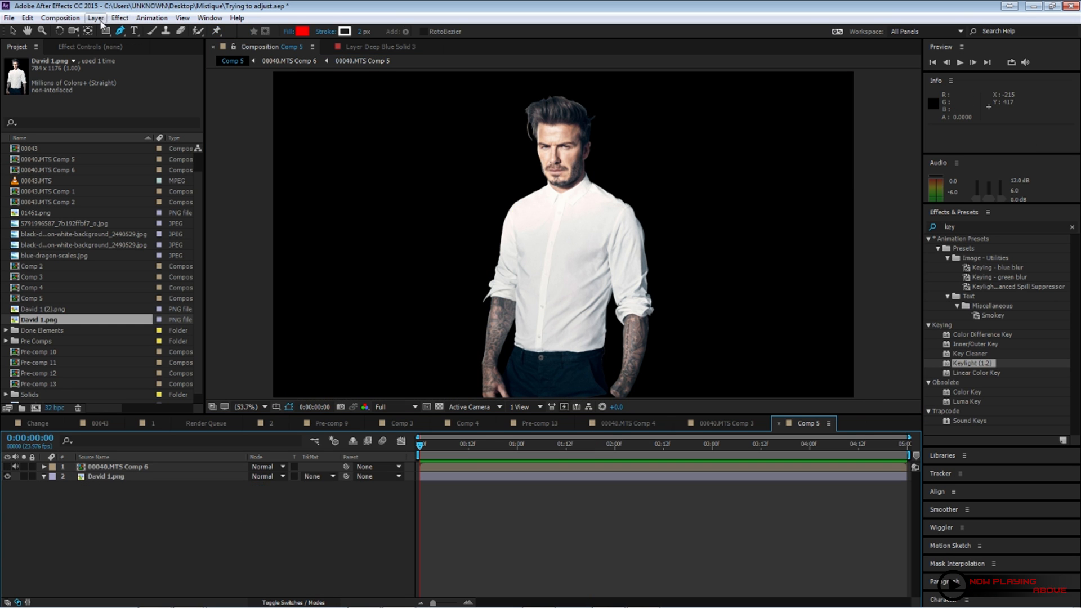
{"action": "left_click", "coordinate": [94, 16]}
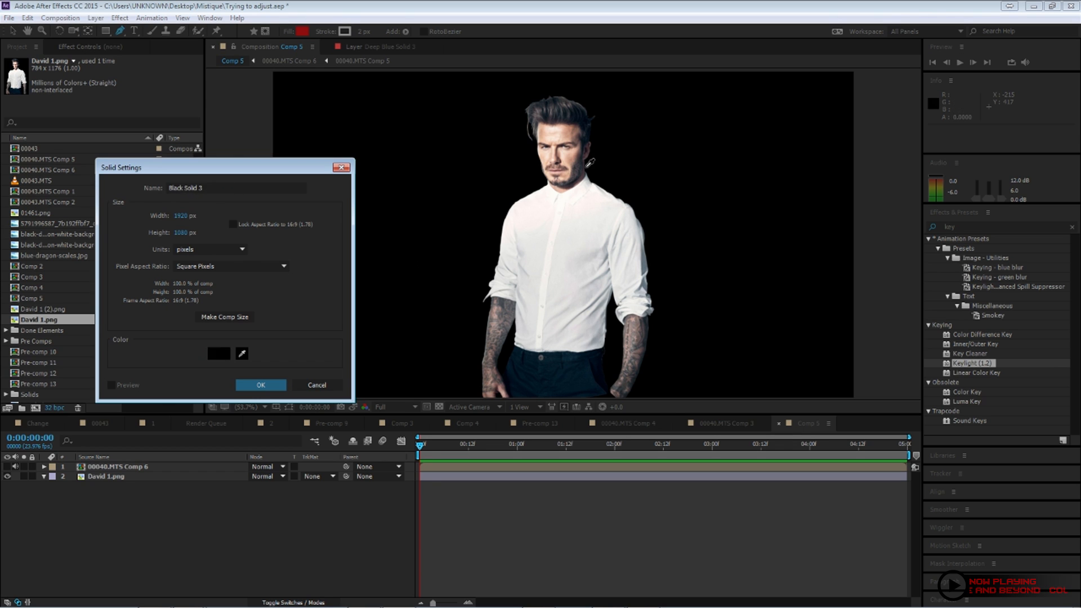
{"action": "left_click", "coordinate": [260, 385]}
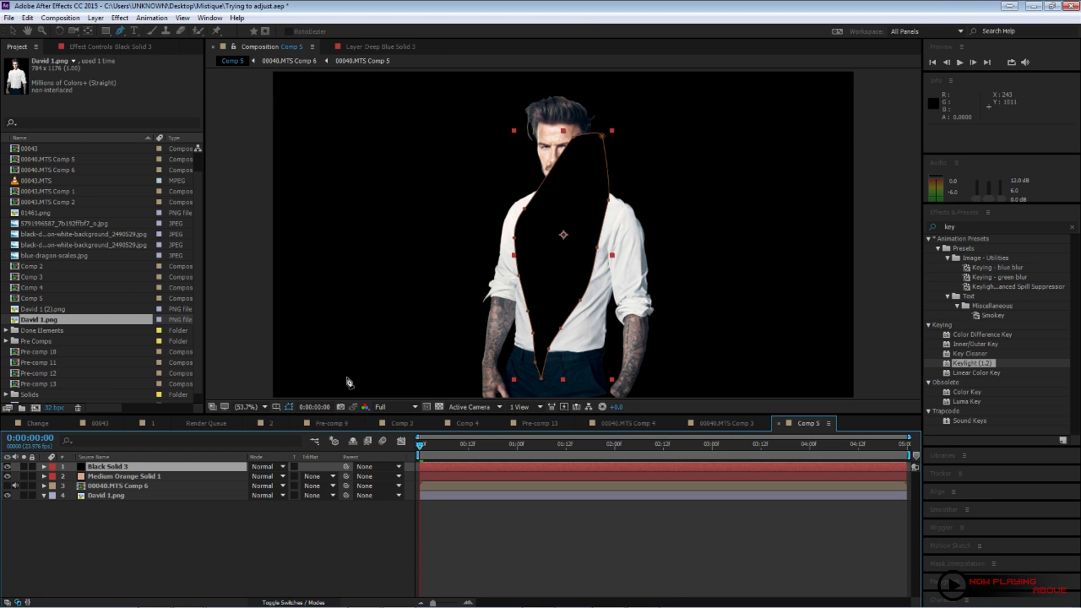
Lower the masked solid's opacity, feather the face mask, and start another skin-coloured solid
{"action": "left_click", "coordinate": [44, 466]}
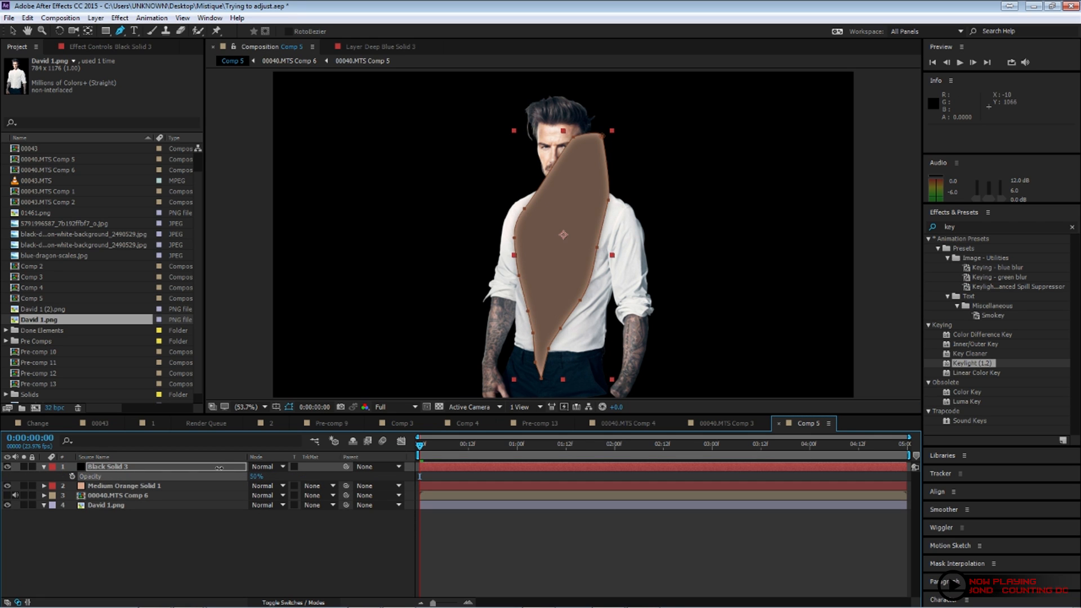
{"action": "left_click", "coordinate": [43, 466]}
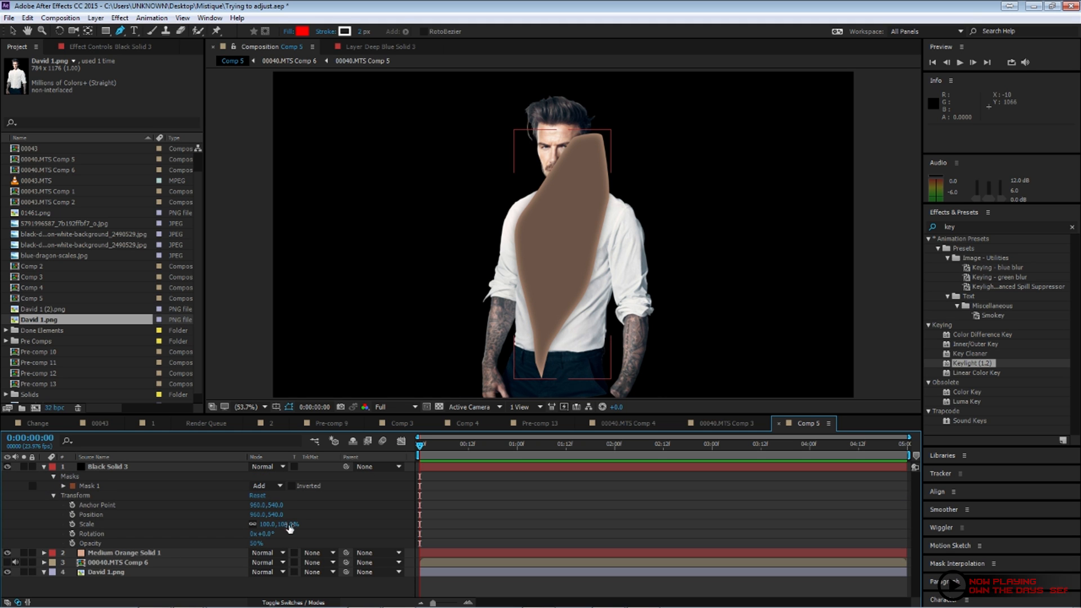
{"action": "left_click", "coordinate": [63, 485]}
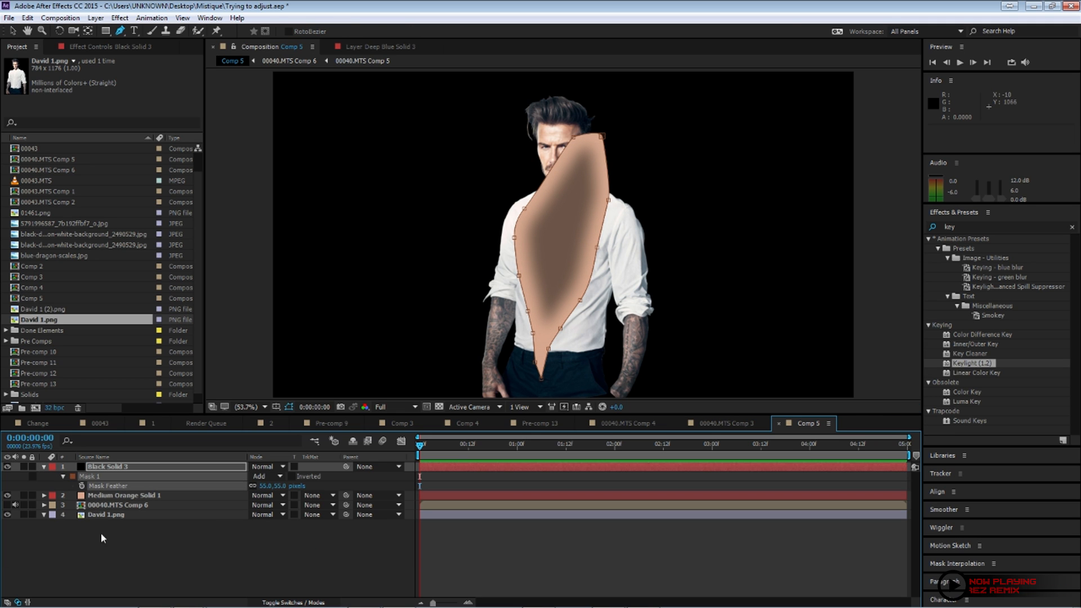
{"action": "left_click", "coordinate": [124, 495]}
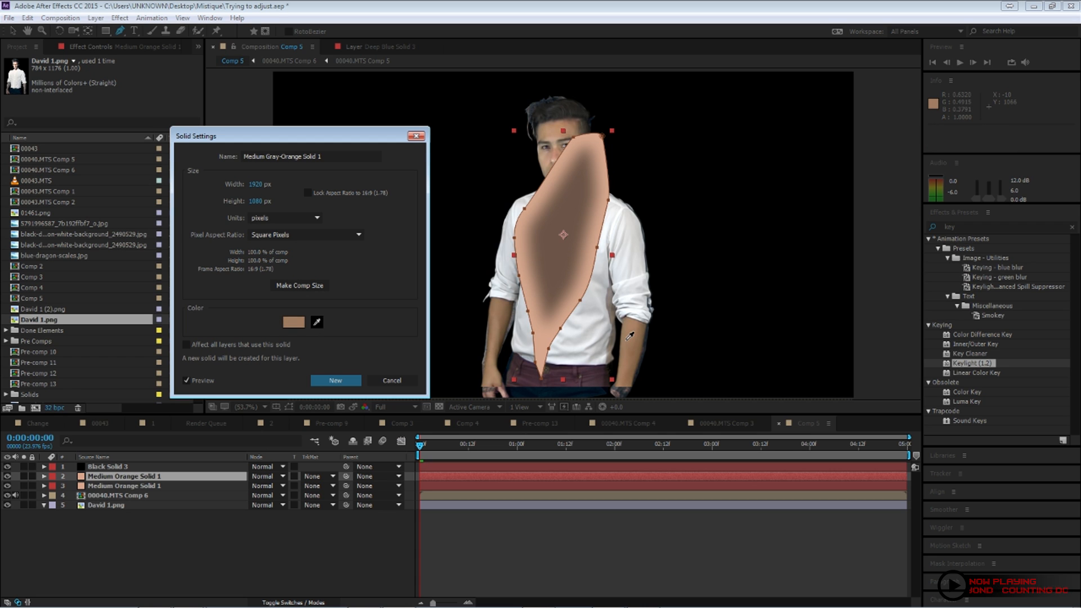
Create the Medium Gray-Orange solid, solo it and begin drawing Mask 2 on it
{"action": "left_click", "coordinate": [335, 380]}
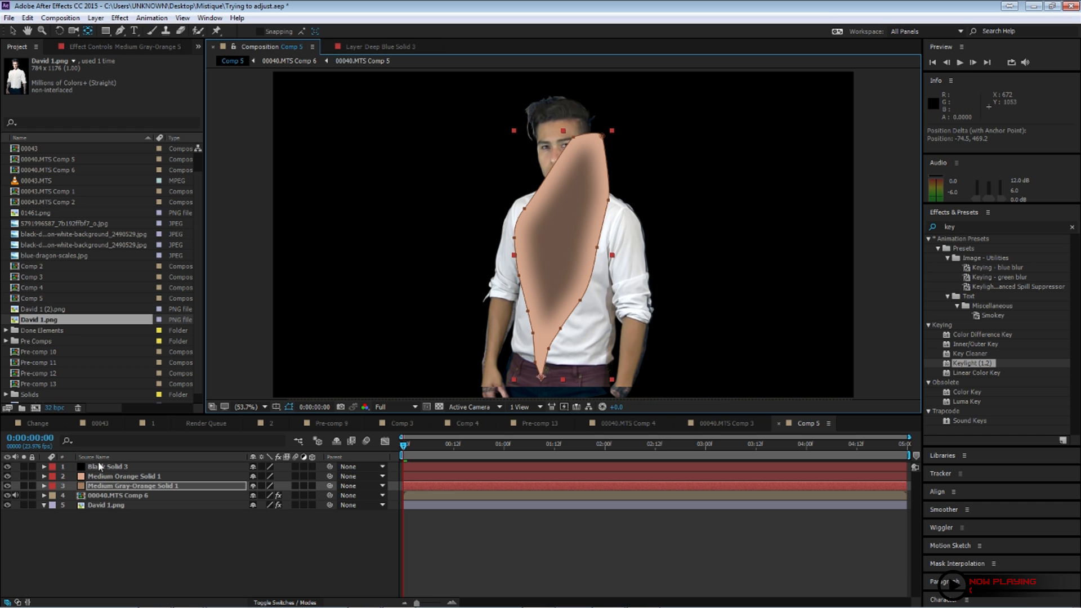
{"action": "left_click", "coordinate": [124, 475]}
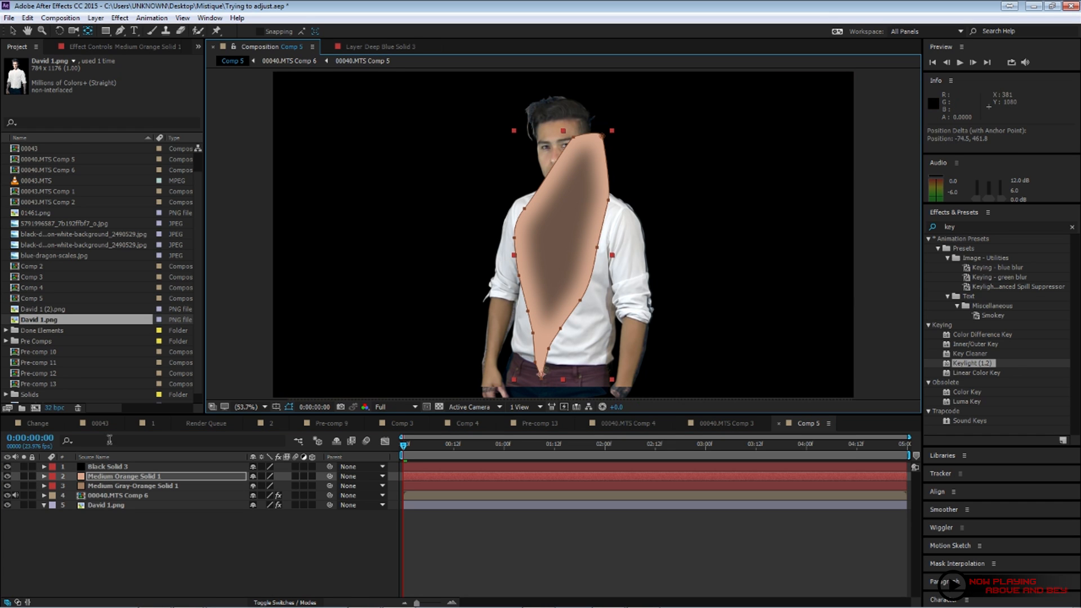
{"action": "left_click", "coordinate": [106, 466]}
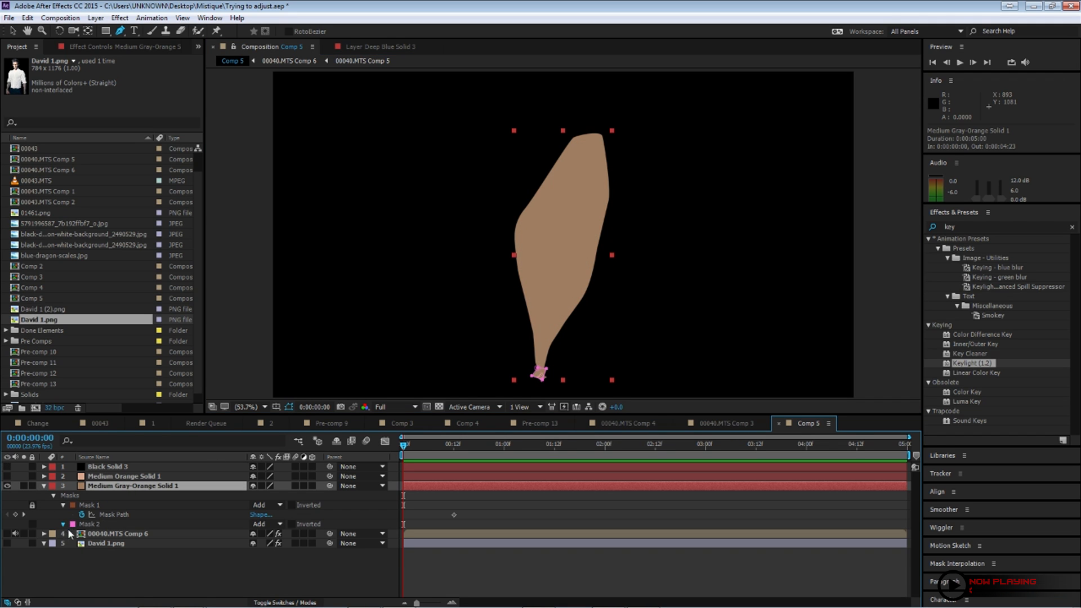
{"action": "left_click", "coordinate": [62, 524]}
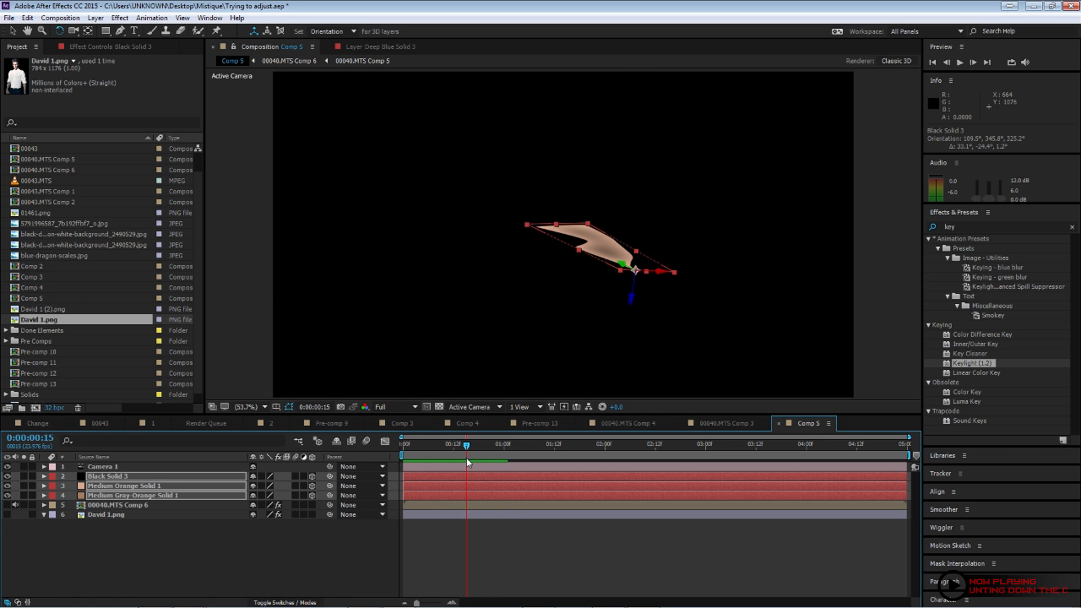
Trim the gray-orange solid to one second and reveal the solids' opacity keyframes
{"action": "left_click", "coordinate": [454, 445]}
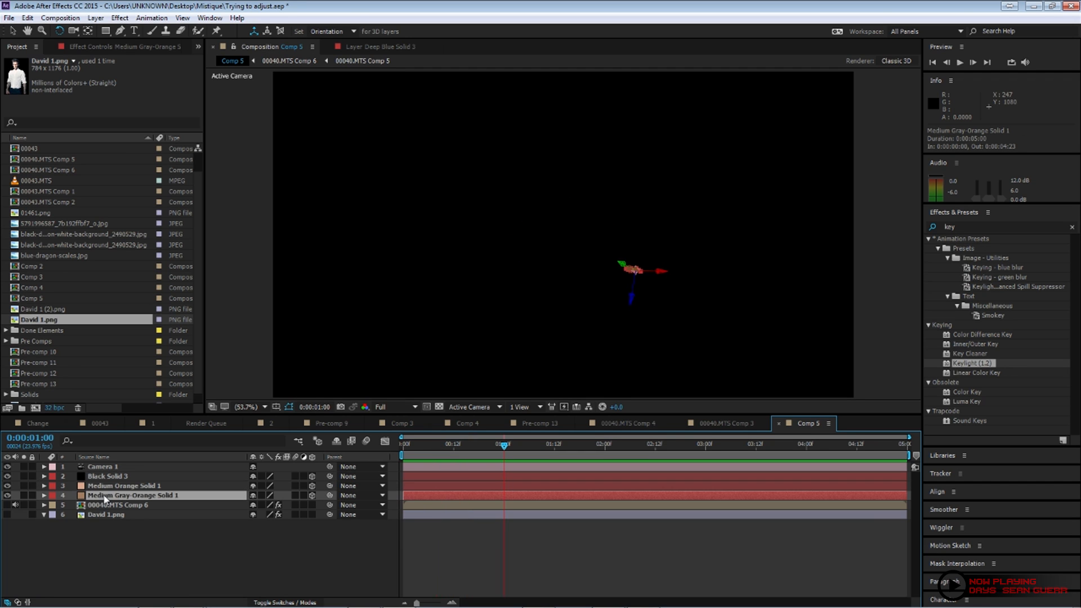
{"action": "left_click", "coordinate": [43, 495]}
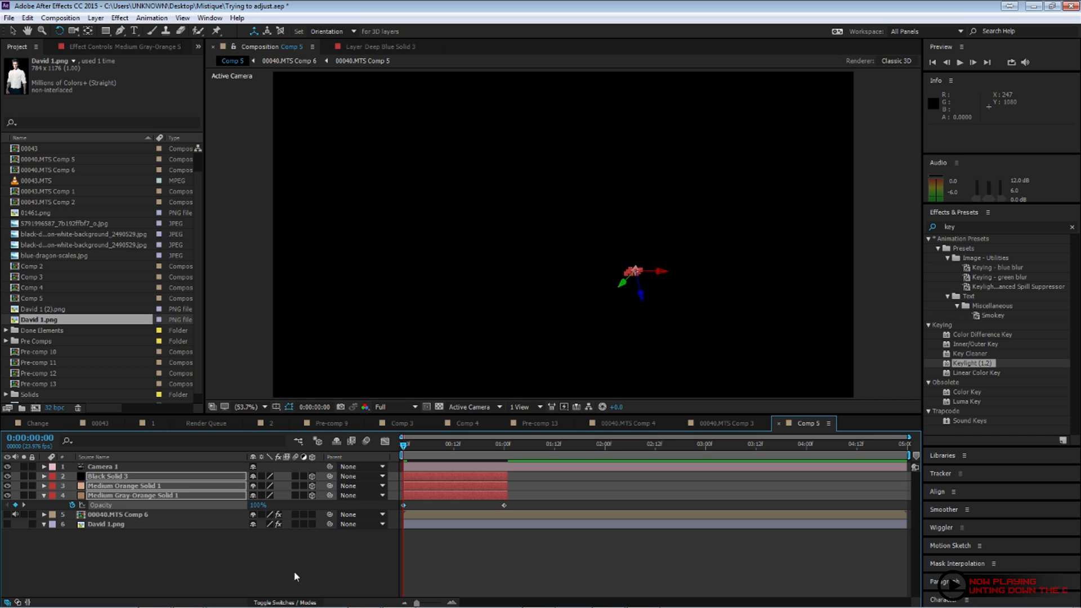
{"action": "left_click", "coordinate": [123, 485]}
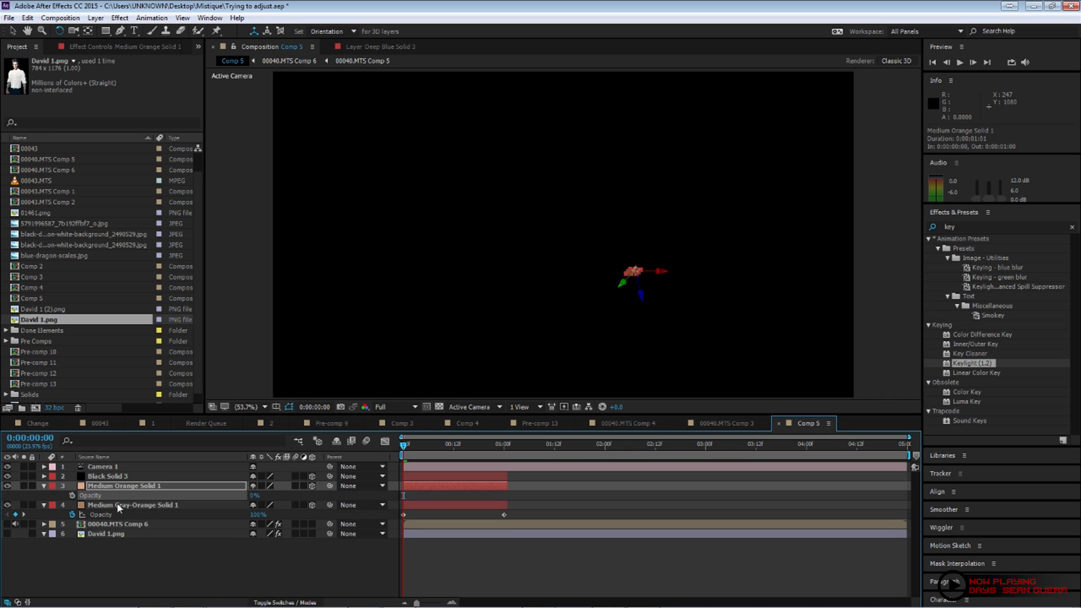
Select the three feather solid layers and duplicate them into a second set
{"action": "left_click", "coordinate": [446, 445]}
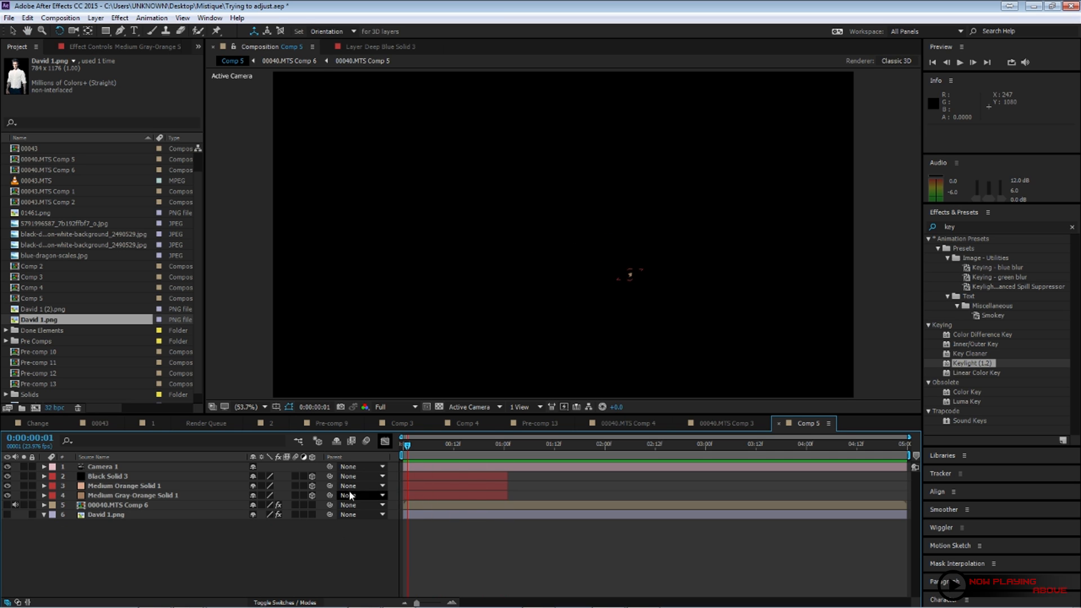
{"action": "left_click", "coordinate": [490, 445]}
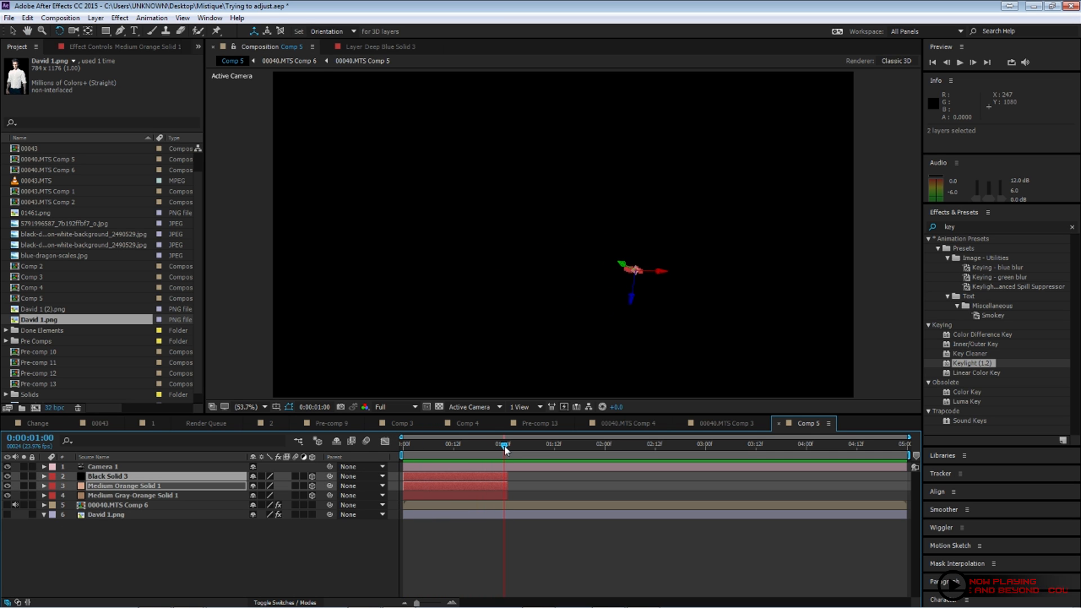
{"action": "left_click", "coordinate": [134, 496]}
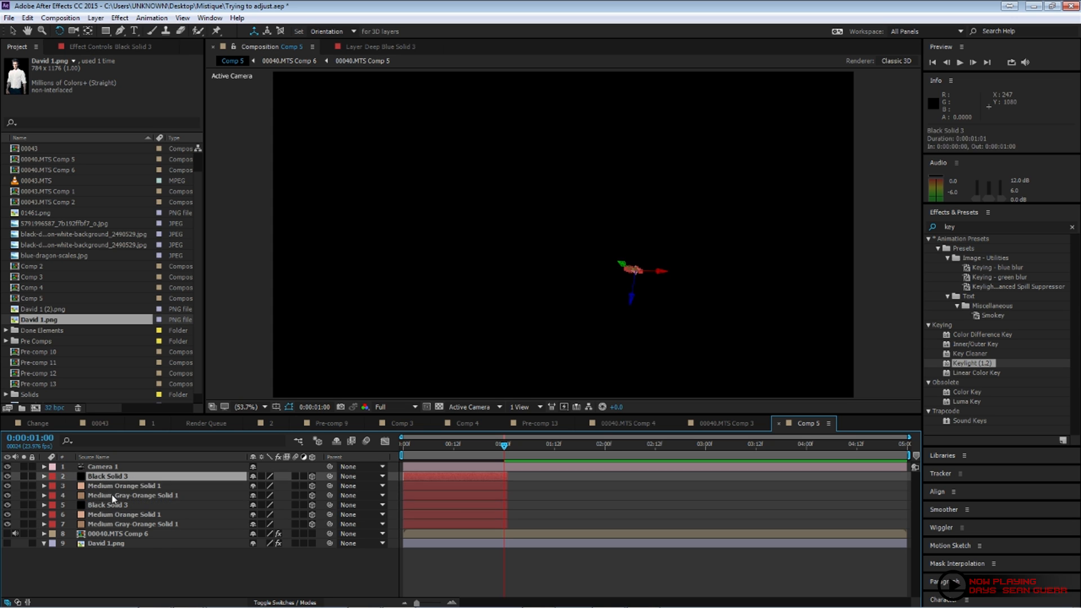
Pre-compose the selected solids into a precomp named Skin
{"action": "right_click", "coordinate": [113, 495]}
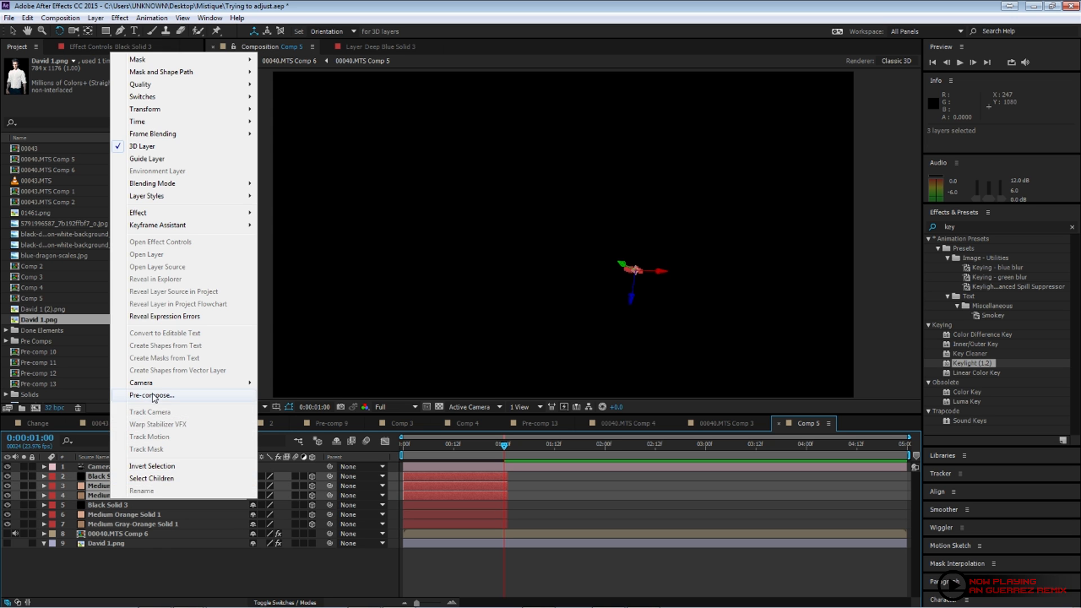
{"action": "left_click", "coordinate": [151, 395]}
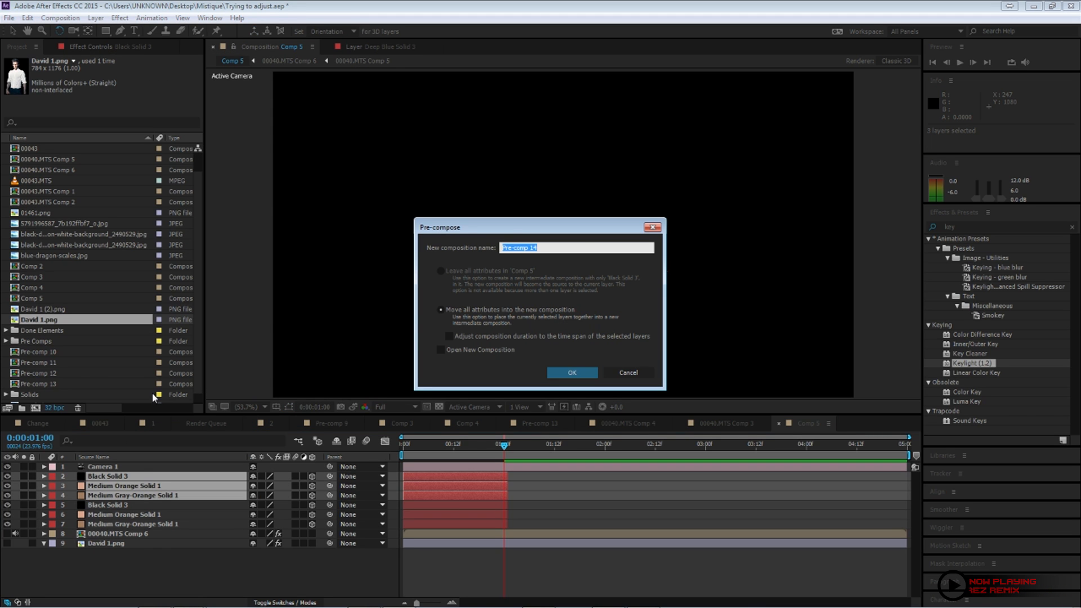
{"action": "type", "text": "Skin"}
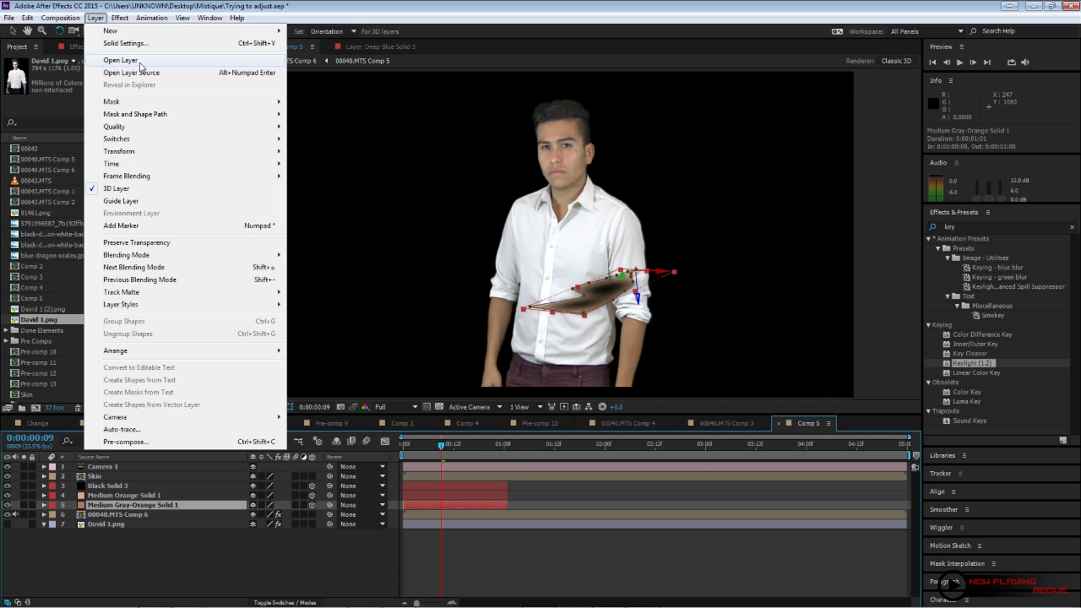
Recolour the gray-orange and orange solids to white tones and duplicate them
{"action": "left_click", "coordinate": [125, 44]}
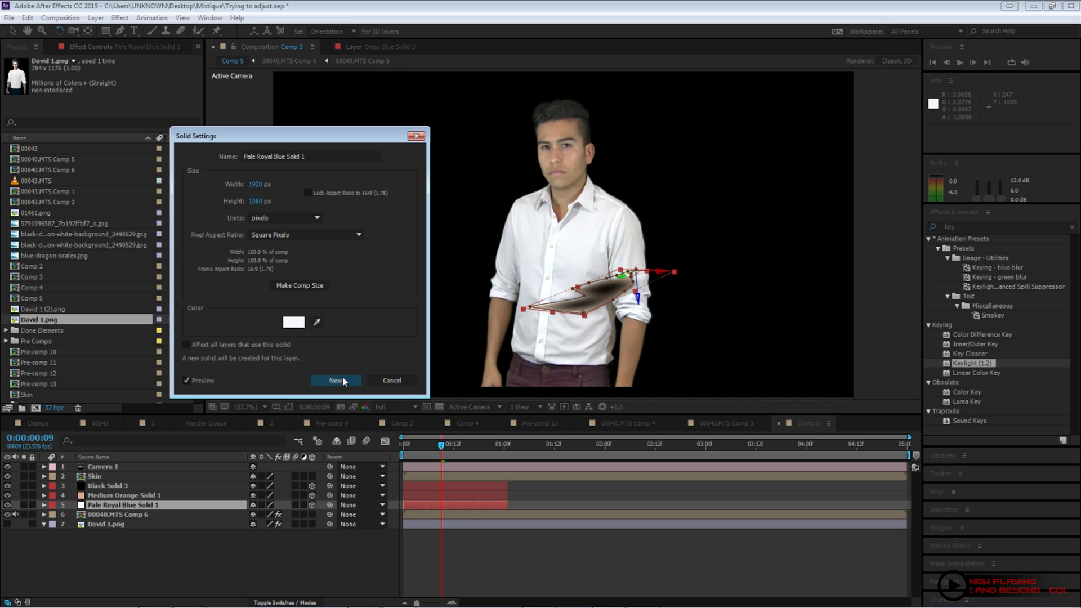
{"action": "left_click", "coordinate": [335, 380]}
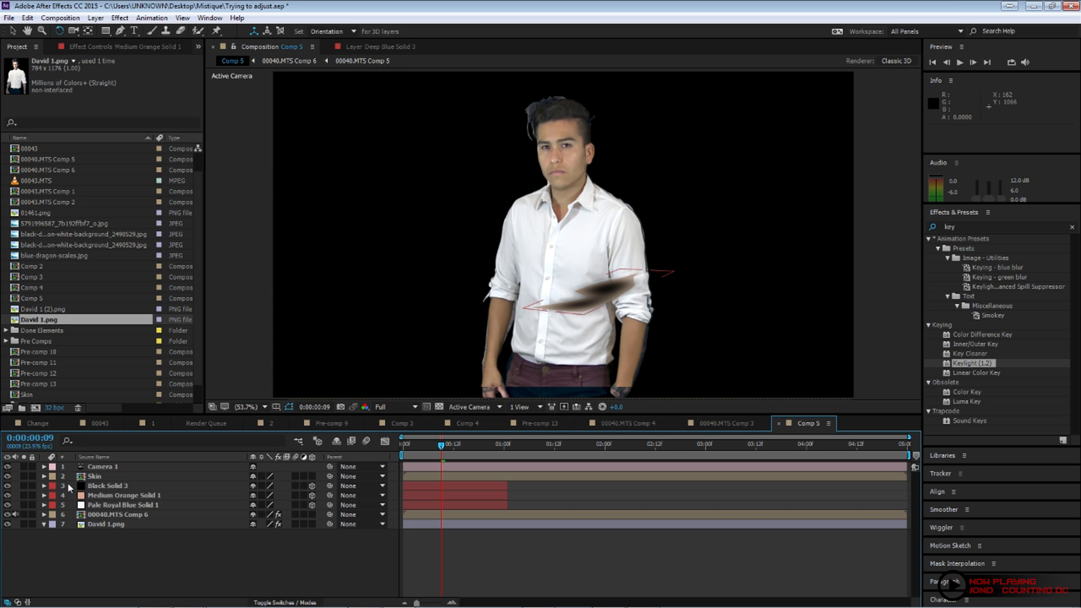
{"action": "left_click", "coordinate": [124, 495]}
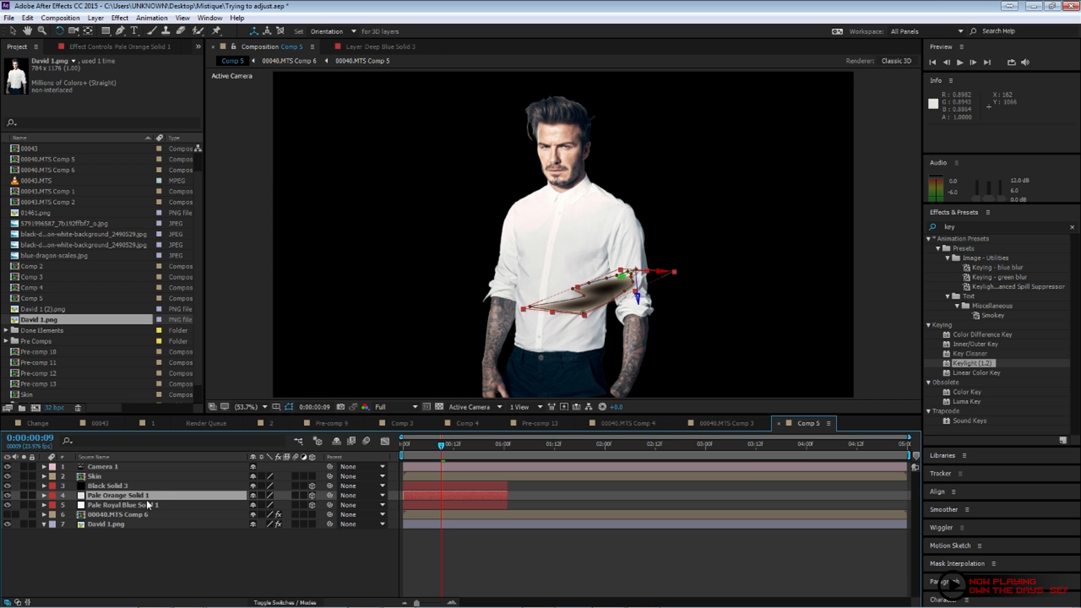
{"action": "key", "text": "ctrl+d"}
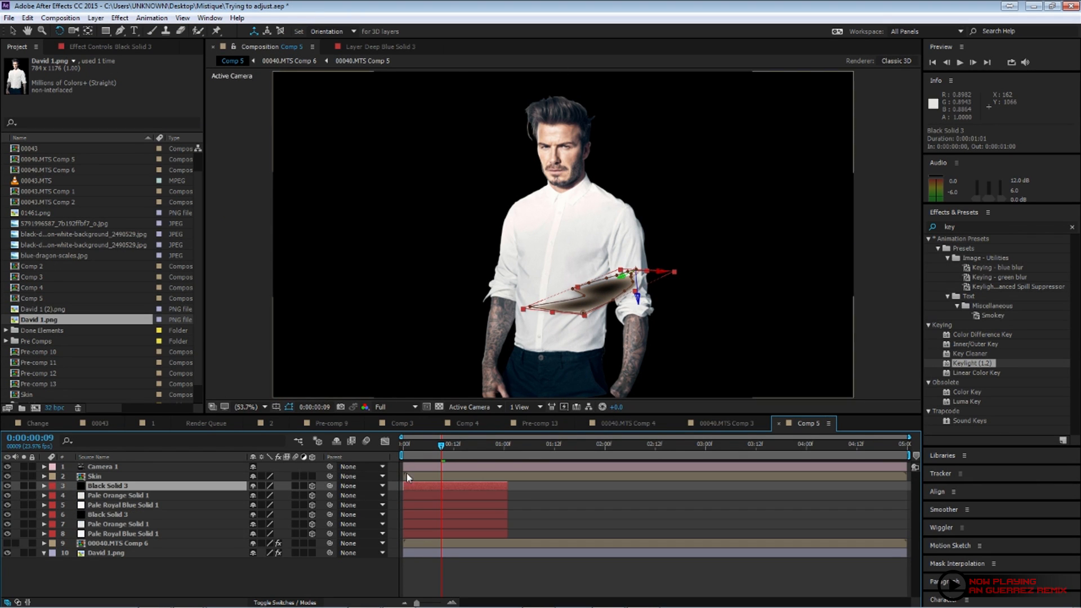
Pre-compose the duplicated solids into the Shirt and Pants precomps
{"action": "right_click", "coordinate": [107, 504]}
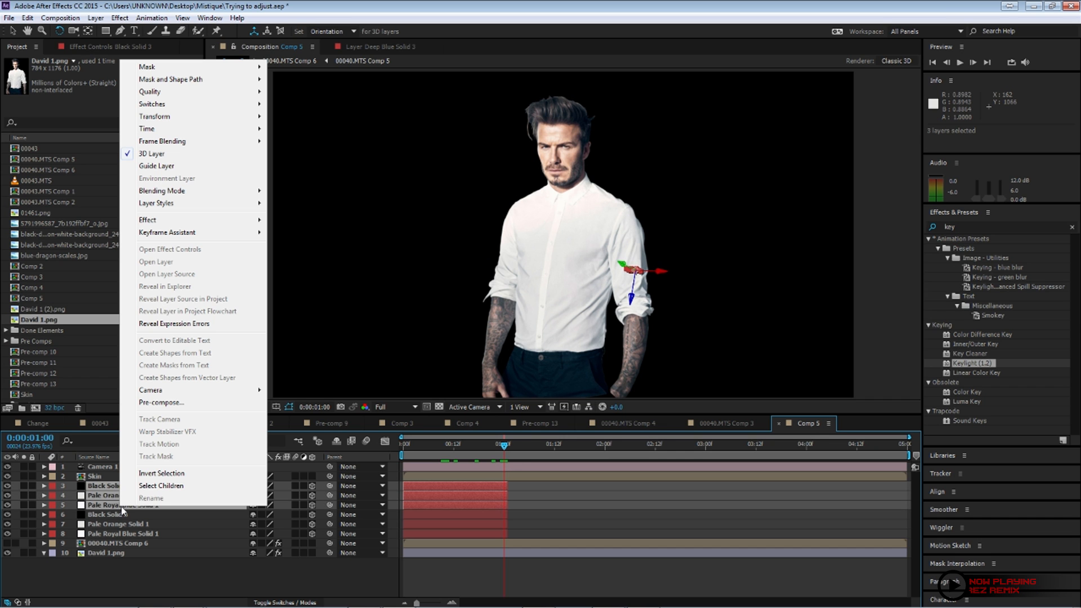
{"action": "left_click", "coordinate": [161, 401]}
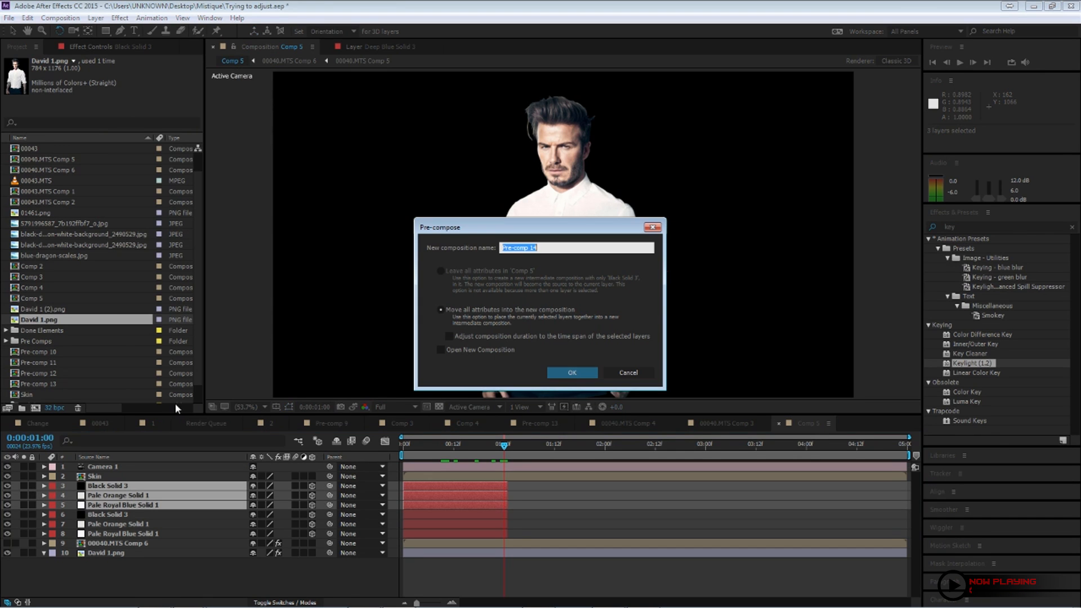
{"action": "left_click", "coordinate": [572, 373]}
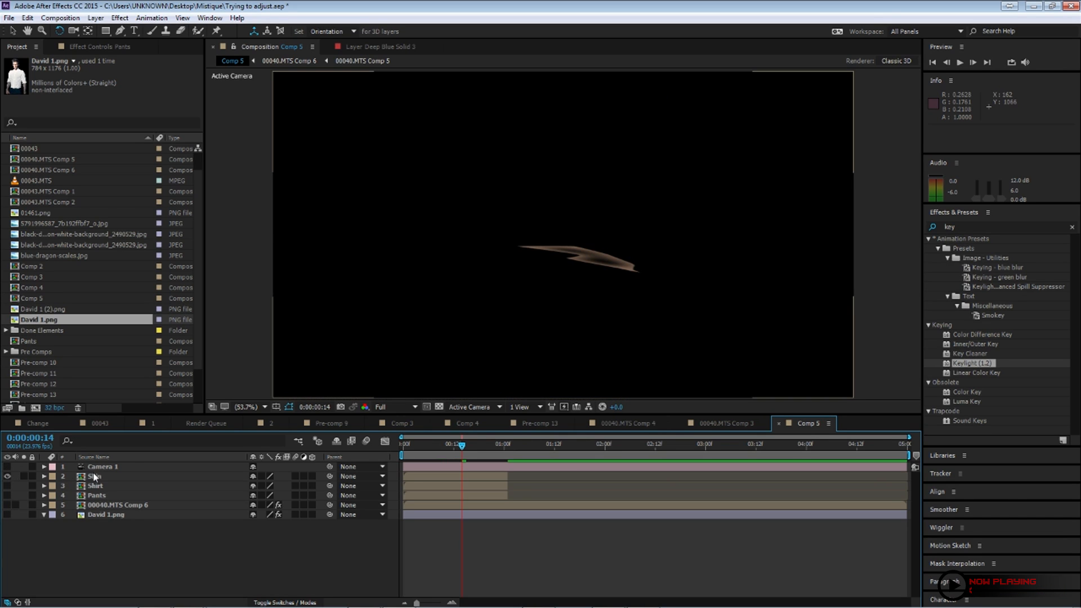
Duplicate Skin into nine copies and slide each copy later to stagger the feathers
{"action": "left_click", "coordinate": [94, 476]}
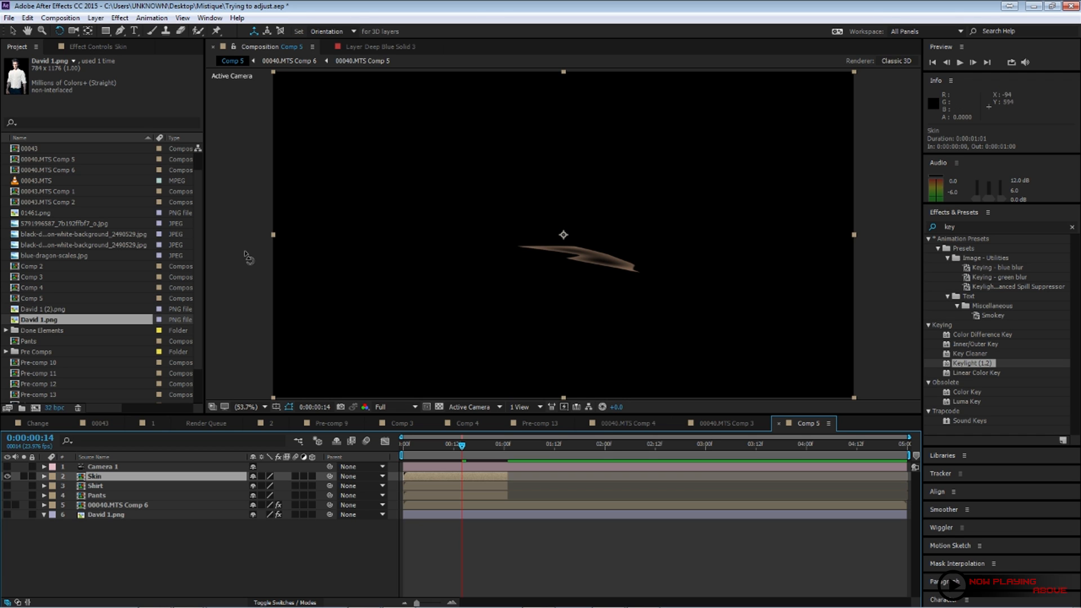
{"action": "mouse_move", "coordinate": [527, 336]}
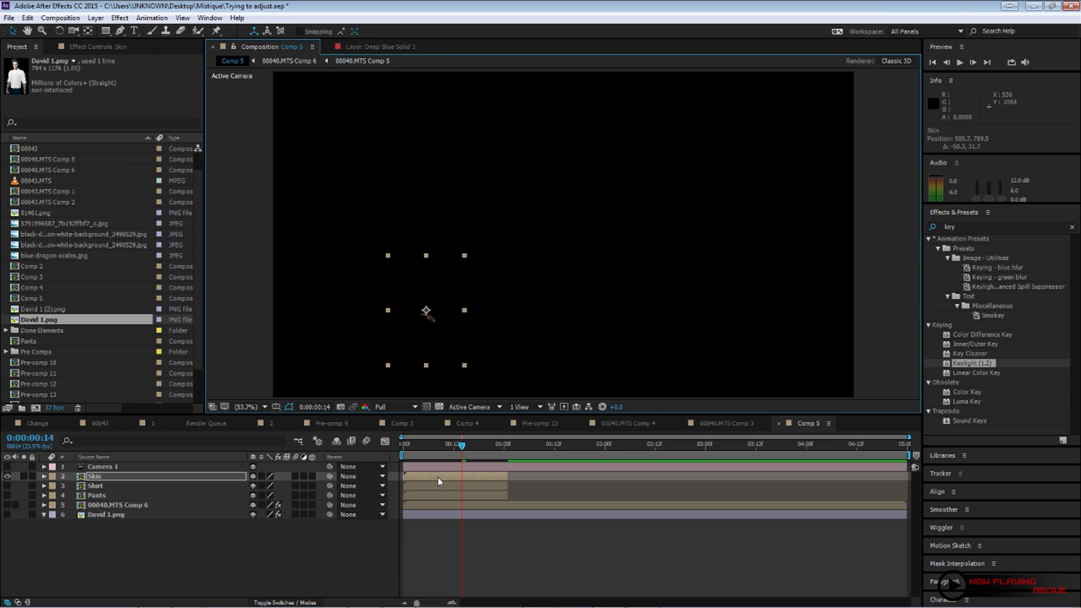
{"action": "mouse_move", "coordinate": [506, 467]}
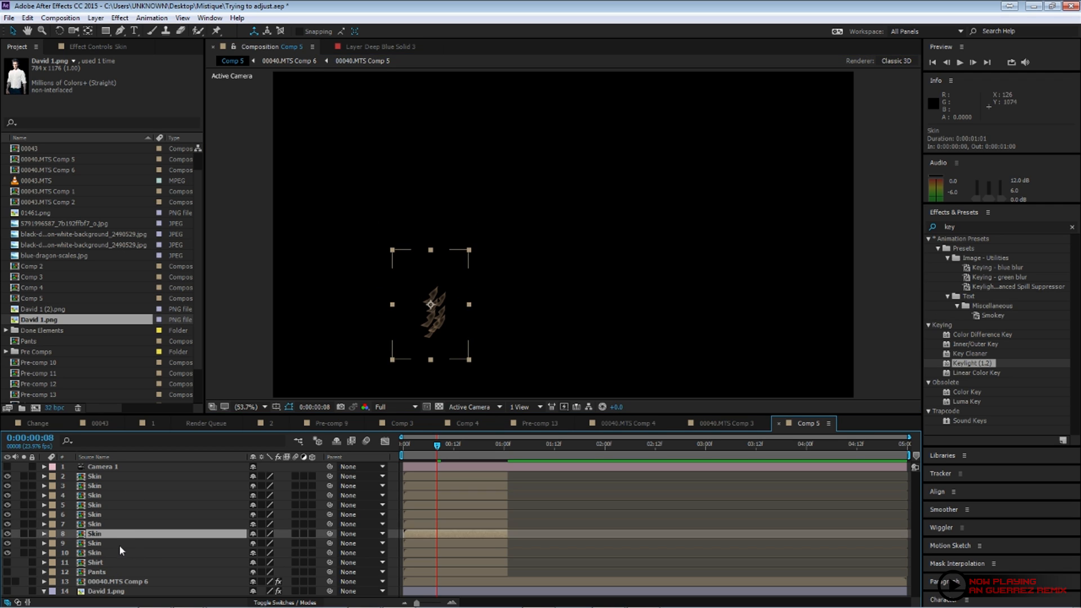
{"action": "left_click", "coordinate": [94, 542]}
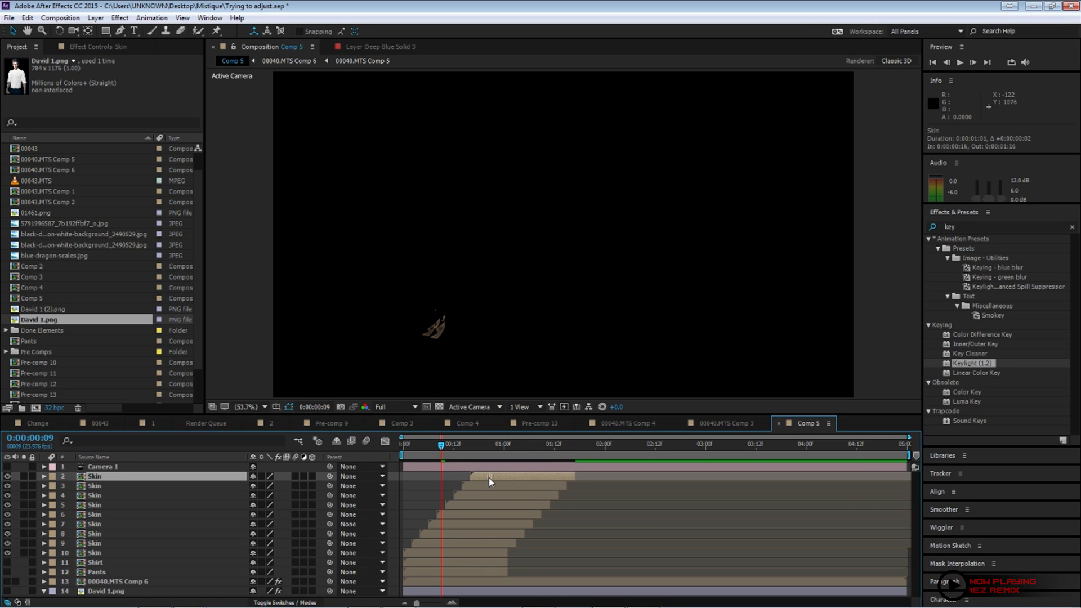
Pre-compose the staggered Skin copies into a Skin 4 precomp
{"action": "left_click", "coordinate": [337, 441]}
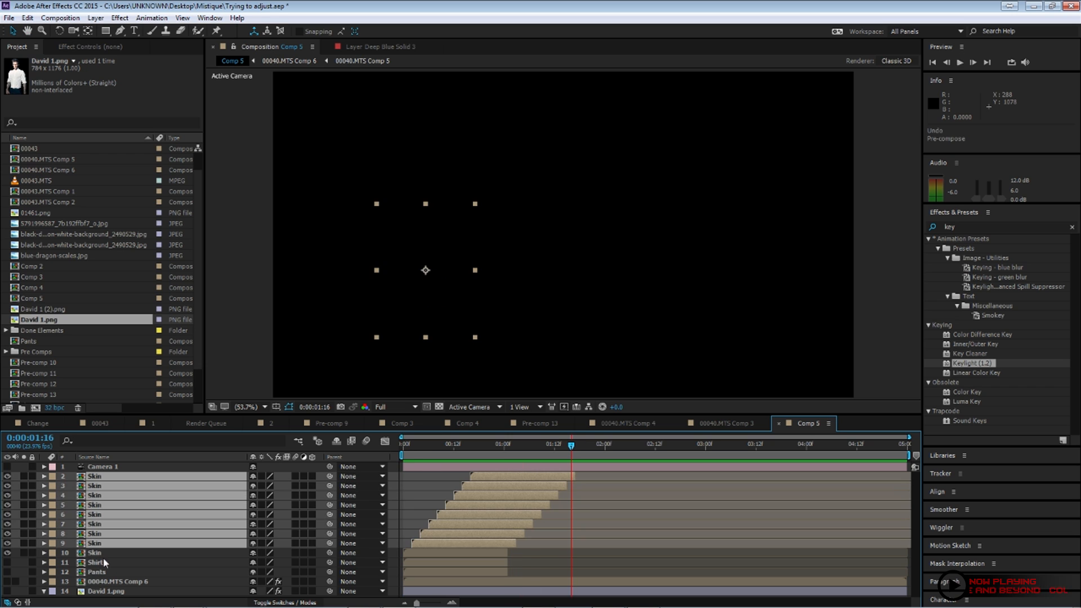
{"action": "right_click", "coordinate": [104, 562]}
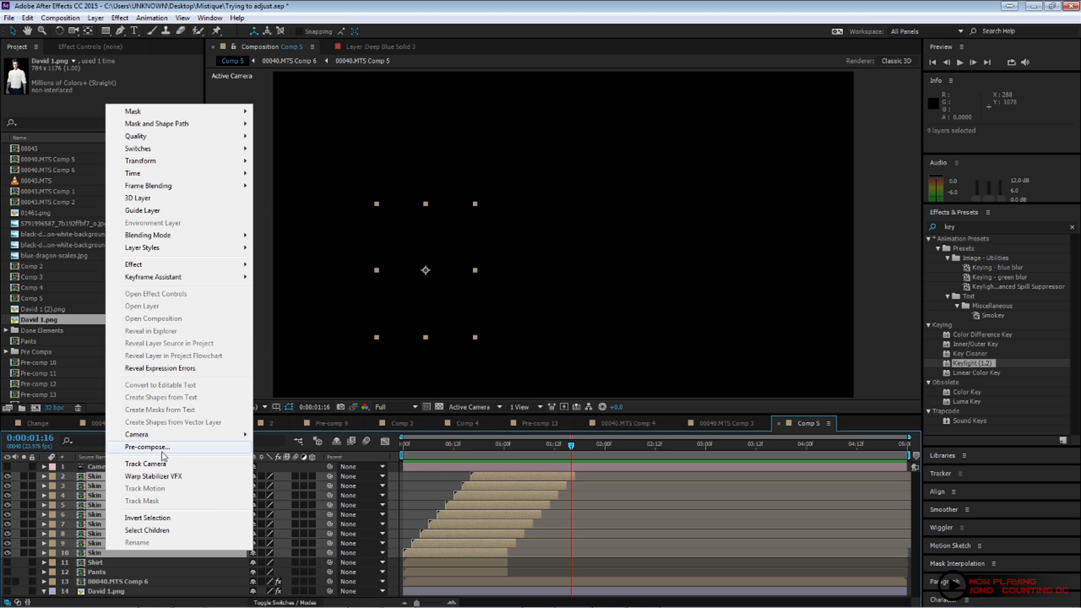
{"action": "left_click", "coordinate": [146, 447]}
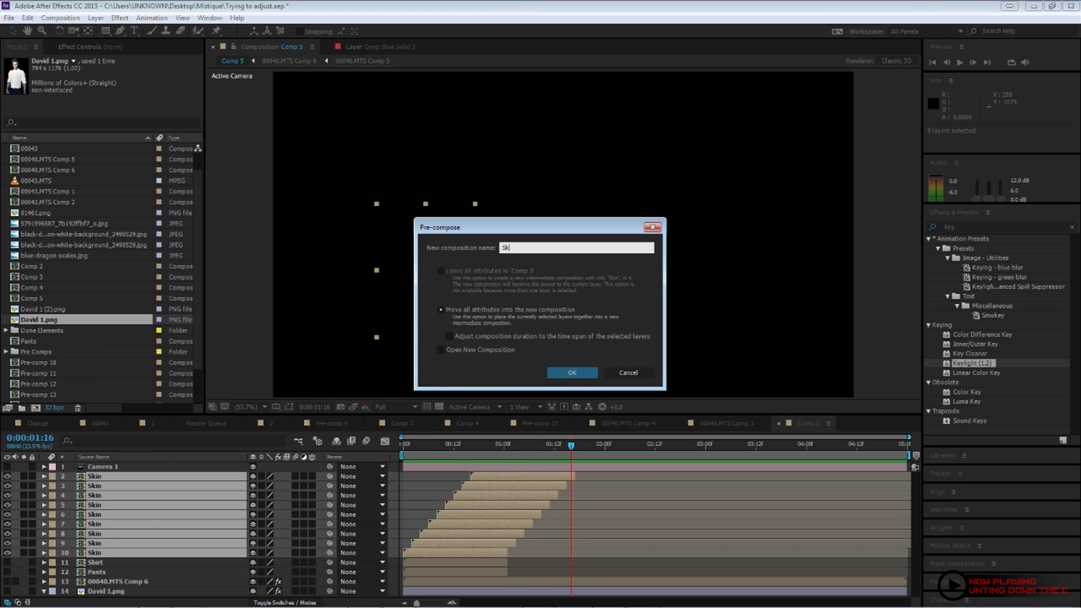
{"action": "left_click", "coordinate": [572, 373]}
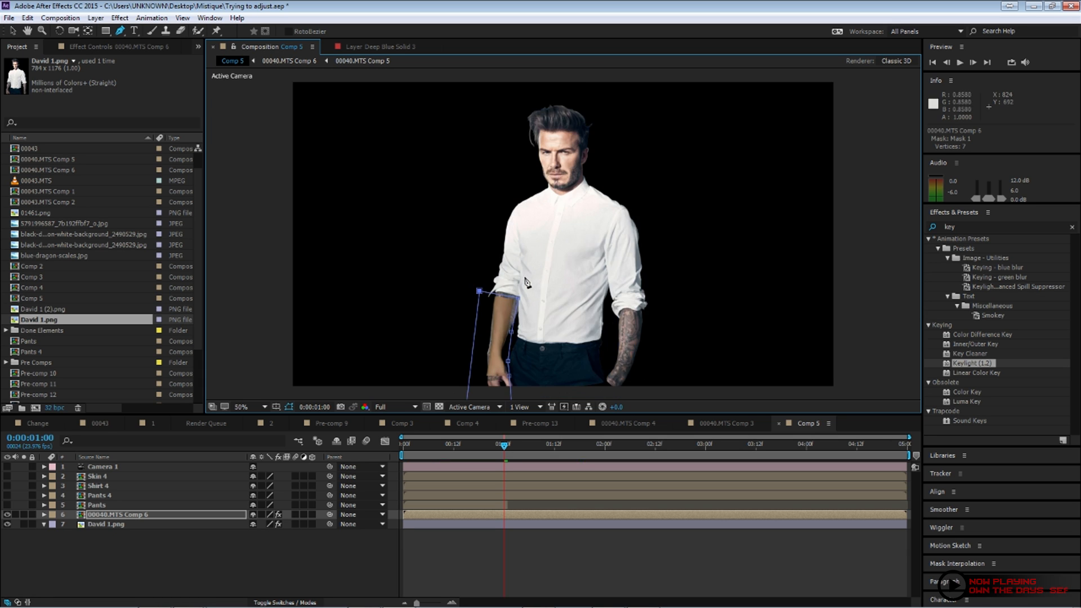
Keyframe the forearm Mask Path at 1:00 moved below the arm, then return to frame 0
{"action": "left_click", "coordinate": [242, 406]}
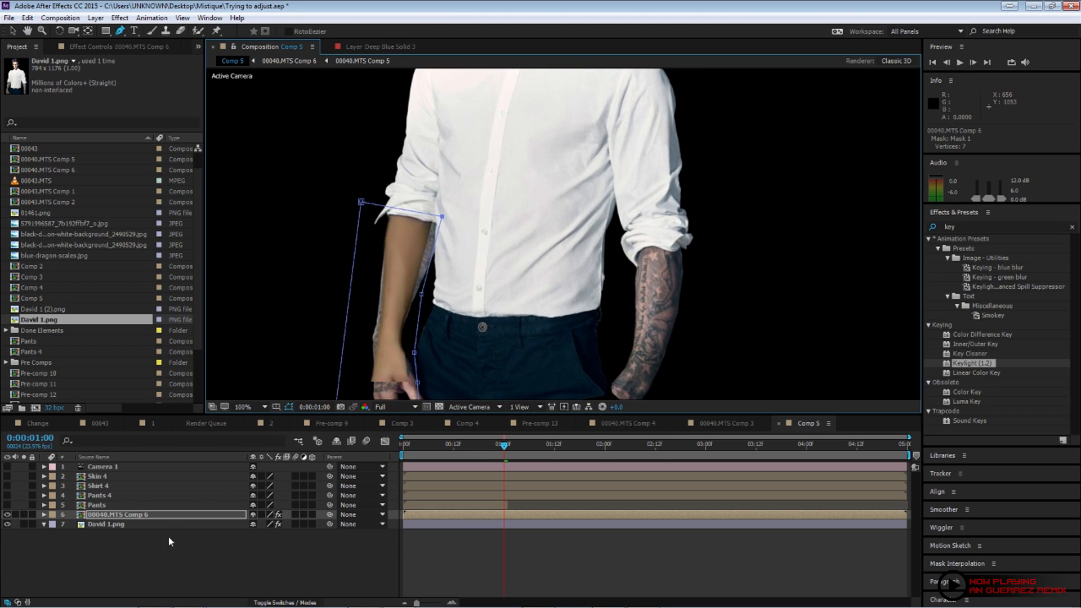
{"action": "left_click", "coordinate": [43, 514]}
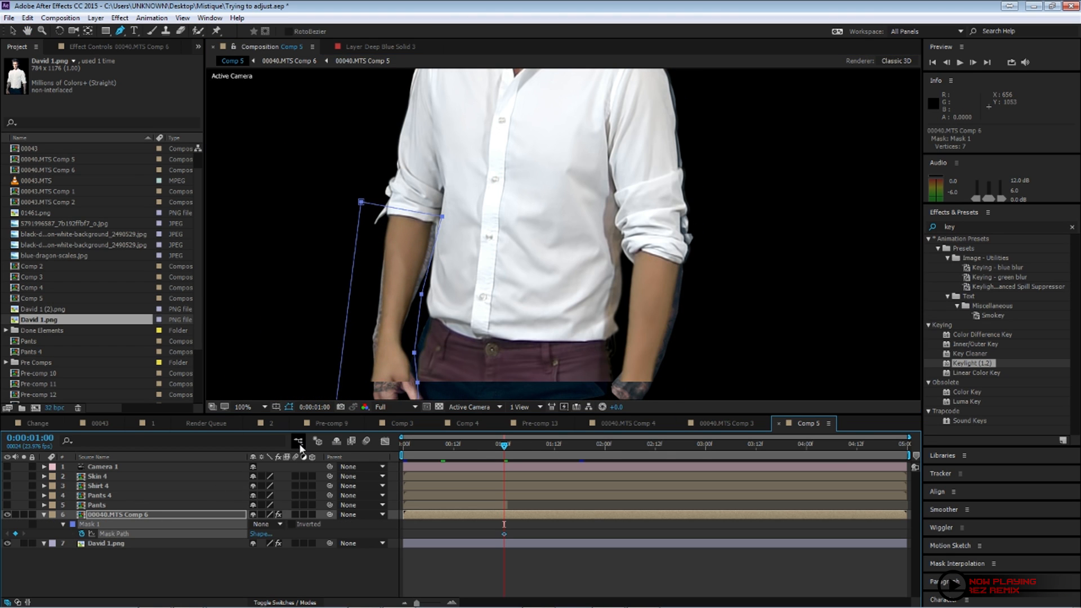
{"action": "left_click", "coordinate": [244, 406]}
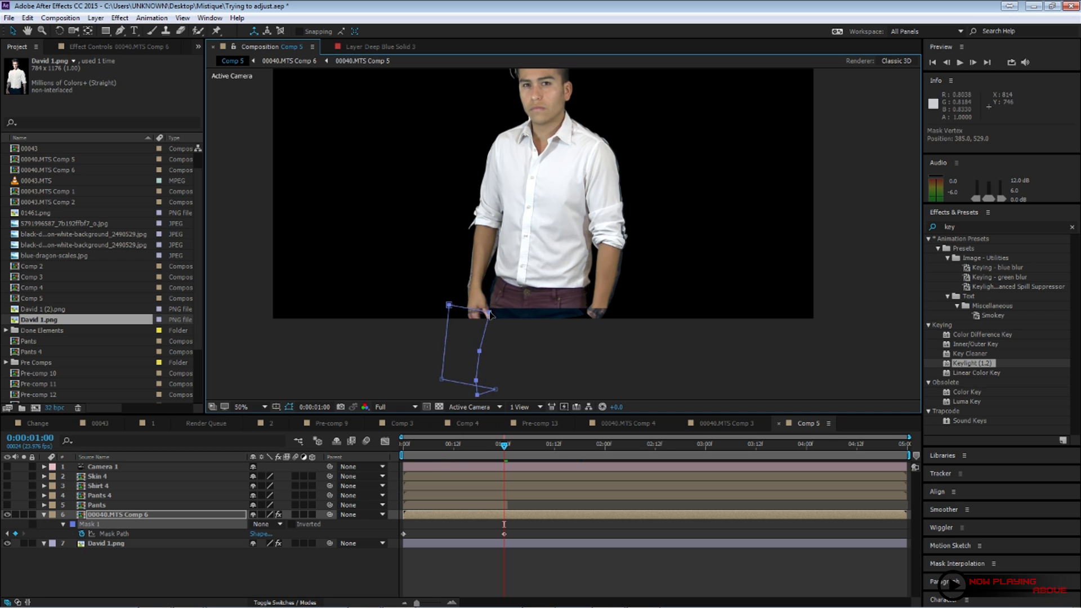
{"action": "left_click", "coordinate": [403, 445]}
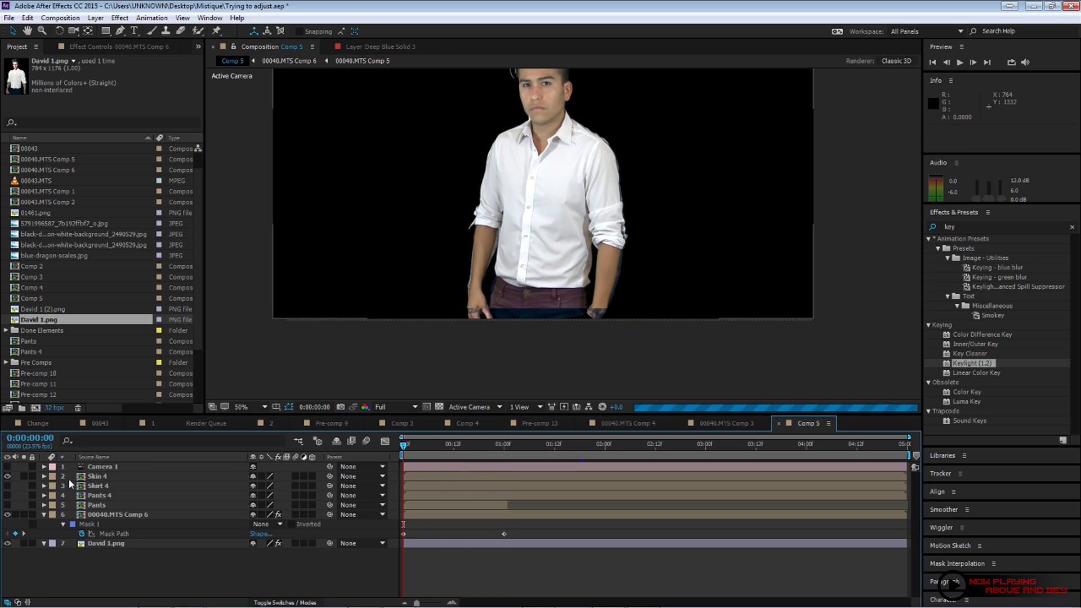
{"action": "left_click", "coordinate": [97, 475]}
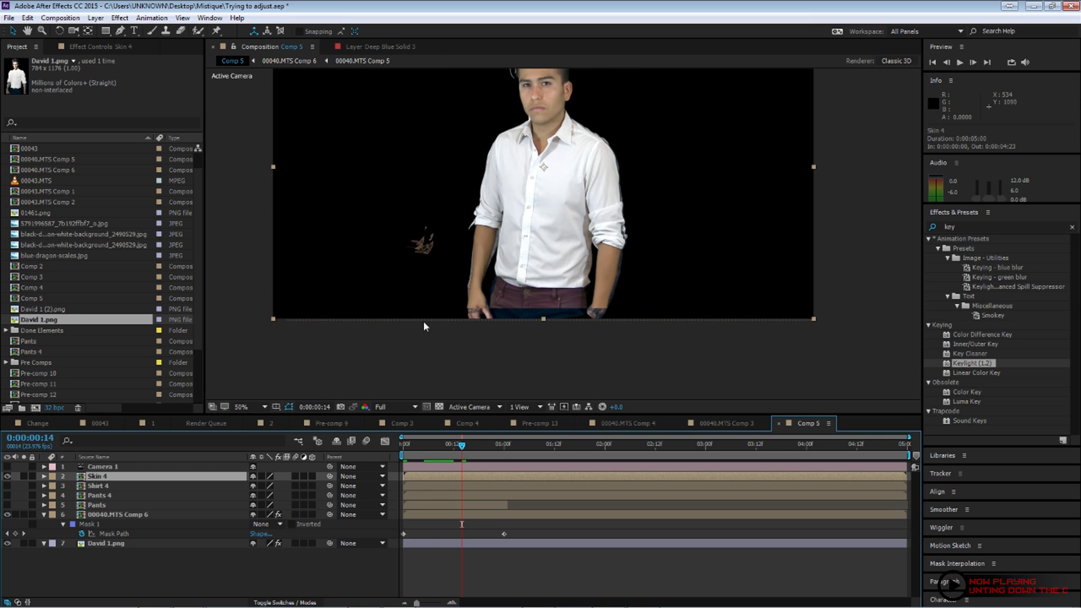
Drag the Skin 4 feather element onto the left forearm and shorten it to about 1.7 seconds
{"action": "right_click", "coordinate": [423, 327]}
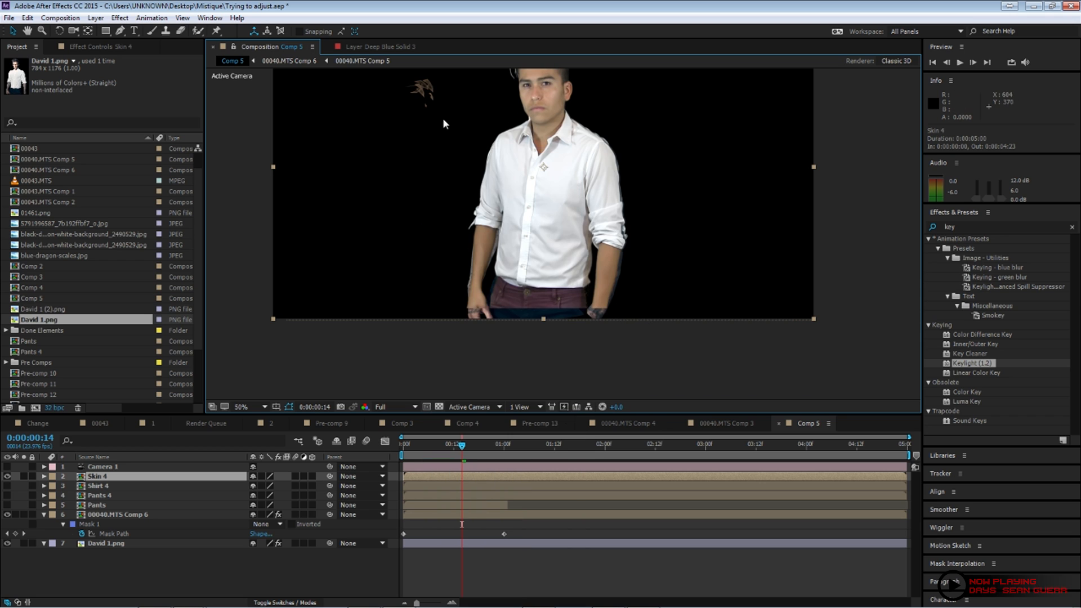
{"action": "left_click_drag", "start_coordinate": [420, 90], "coordinate": [465, 201]}
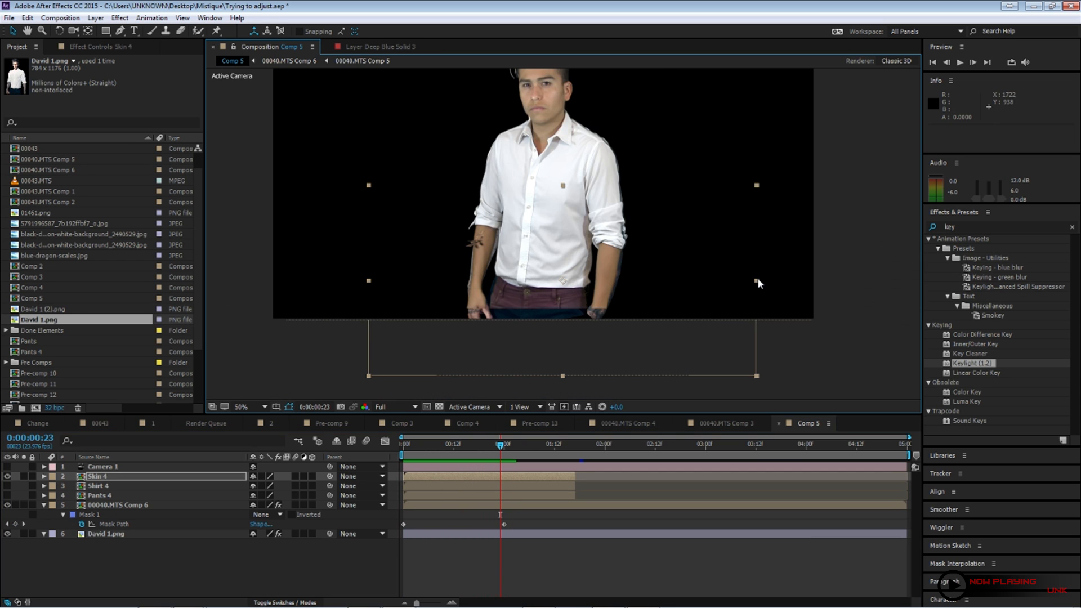
{"action": "left_click", "coordinate": [244, 406]}
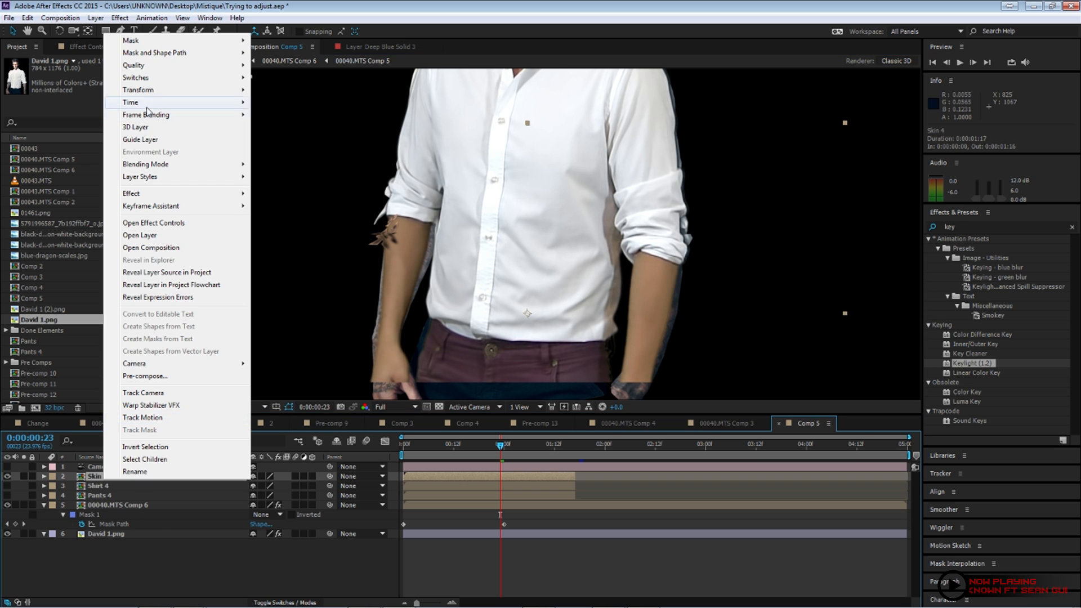
Time-stretch the Skin 4 feather precomp and duplicate six copies along both forearms
{"action": "left_click", "coordinate": [137, 102]}
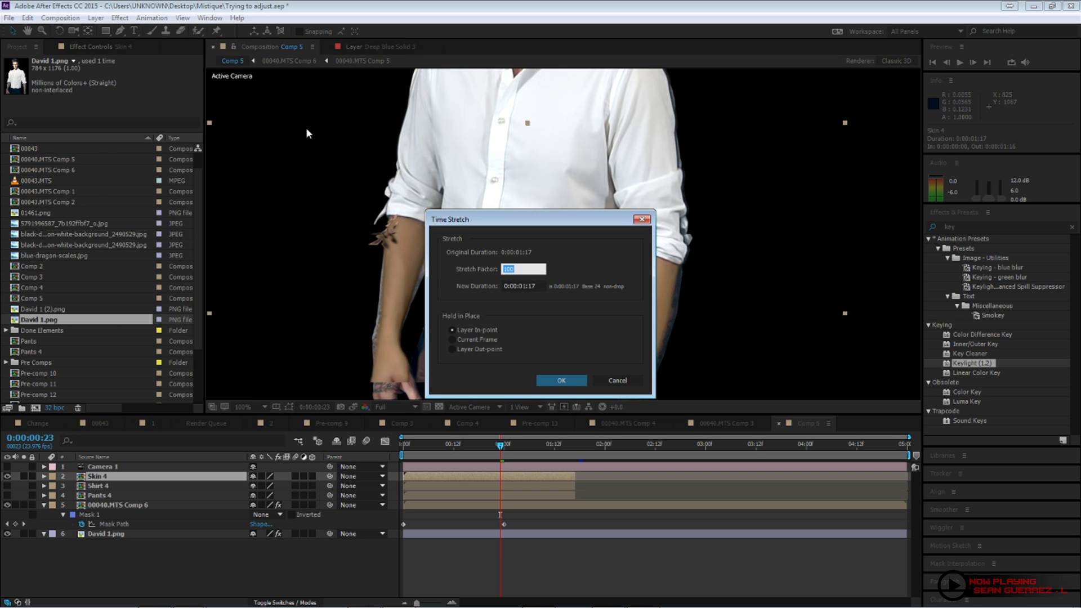
{"action": "left_click", "coordinate": [560, 379]}
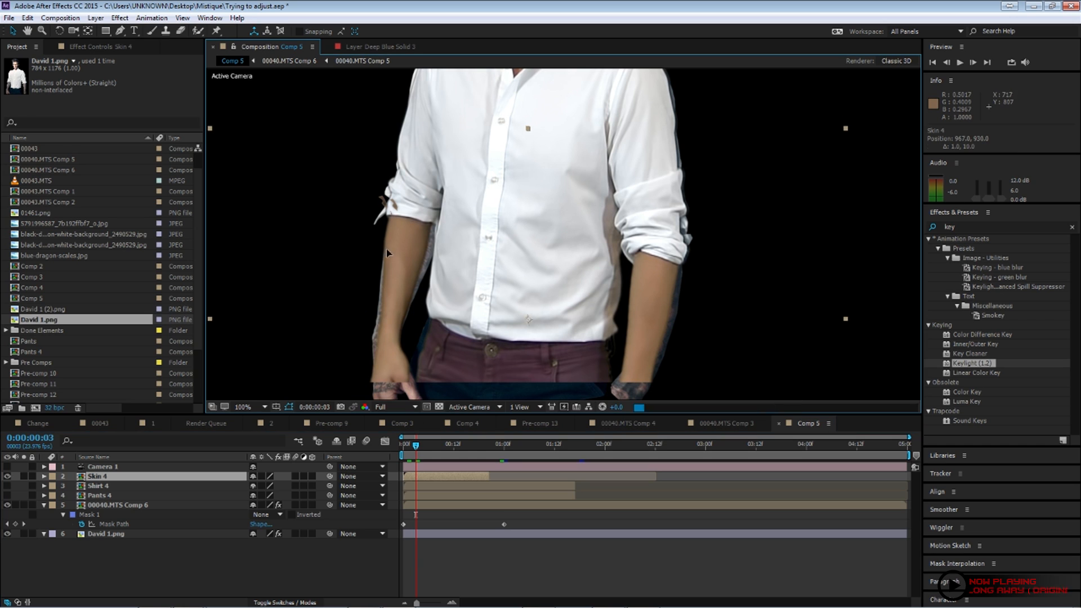
{"action": "left_click", "coordinate": [409, 444]}
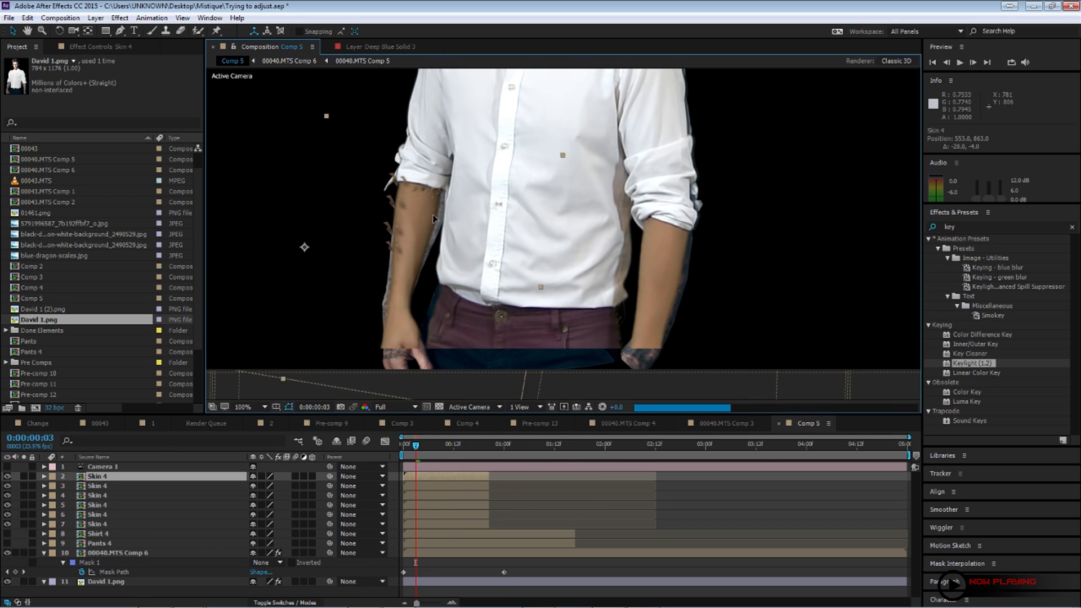
Set Mask 1 on 00040.MTS Comp 6 to Add so the tattooed forearm shows through
{"action": "key", "text": "space"}
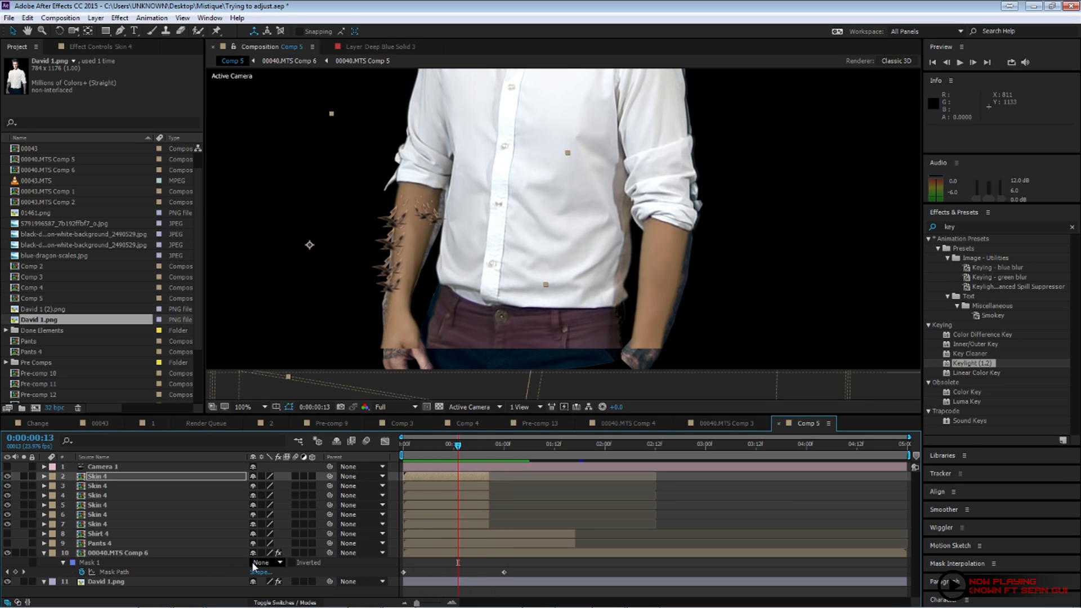
{"action": "left_click", "coordinate": [265, 562]}
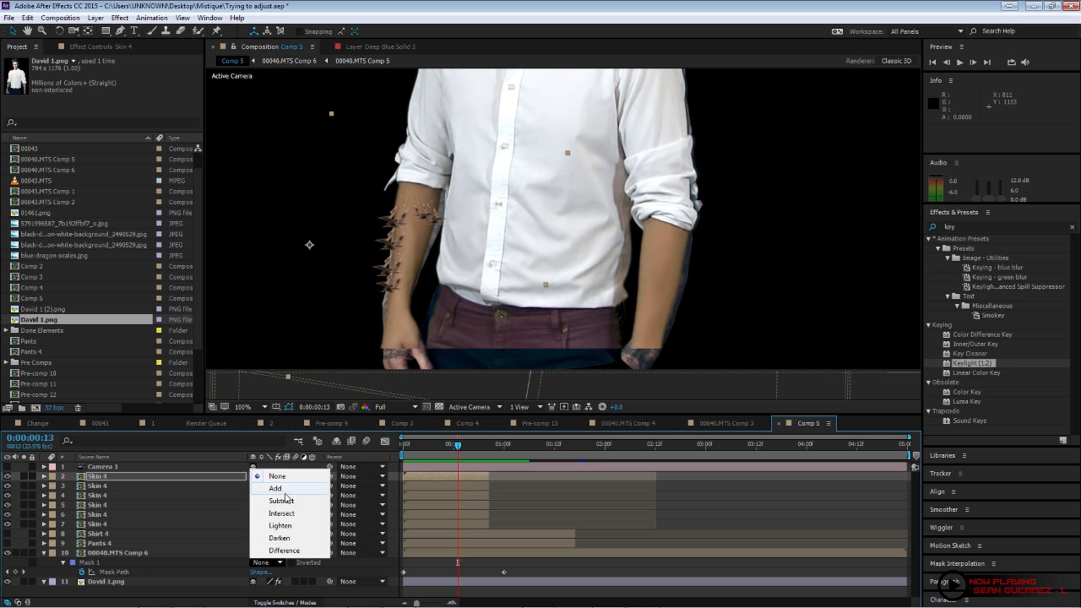
{"action": "left_click", "coordinate": [275, 488]}
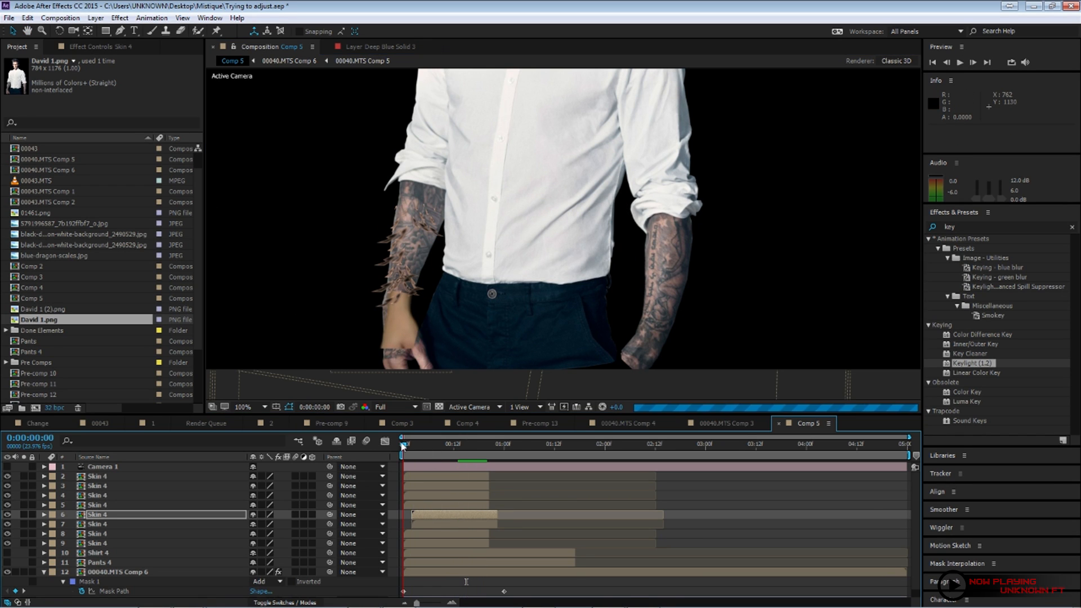
Soften the forearm mask edge with a 30 px Mask Feather
{"action": "left_click", "coordinate": [412, 444]}
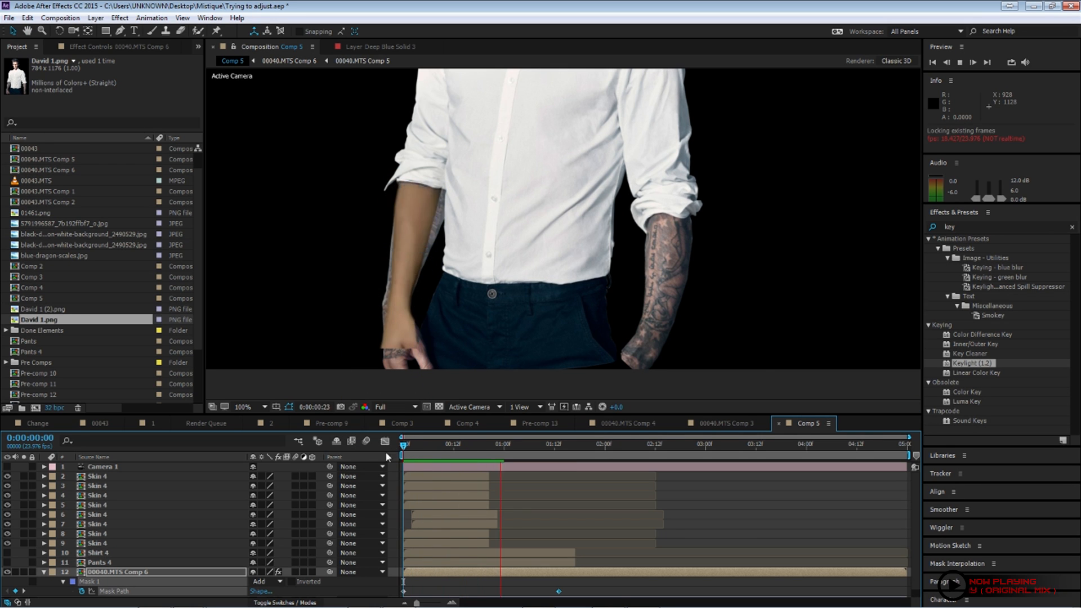
{"action": "left_click", "coordinate": [453, 445]}
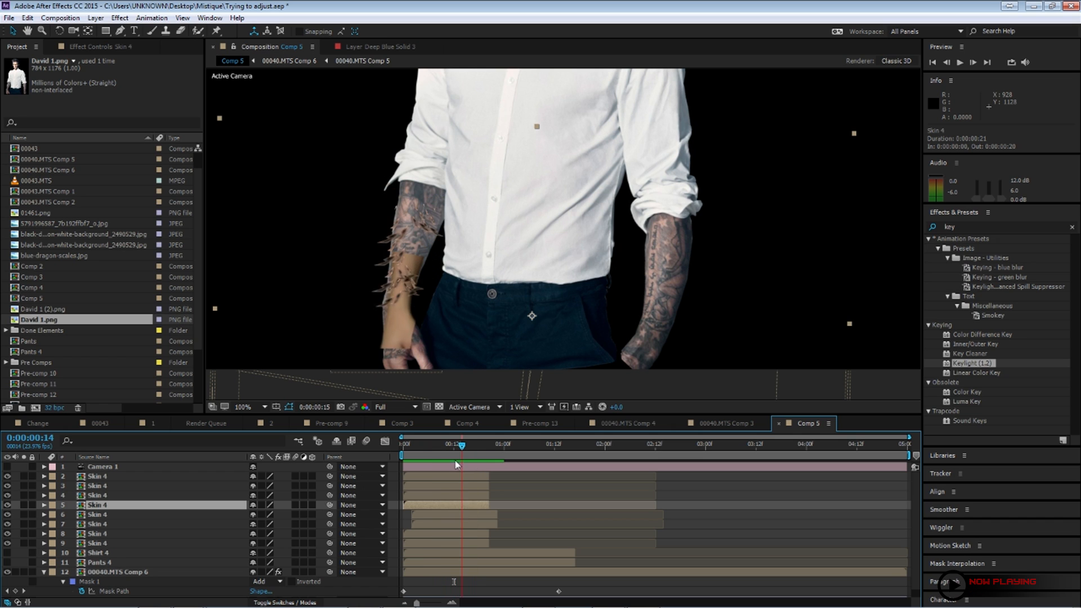
{"action": "left_click", "coordinate": [117, 571]}
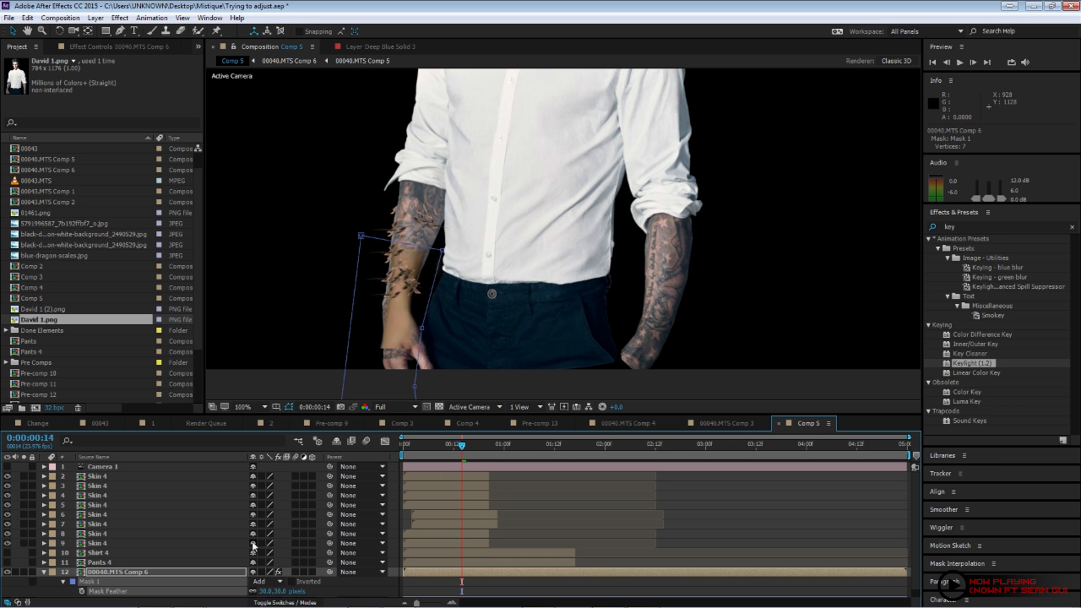
Duplicate Skin 4 dozens of times with staggered in-points and positions along the left forearm
{"action": "left_click", "coordinate": [100, 542]}
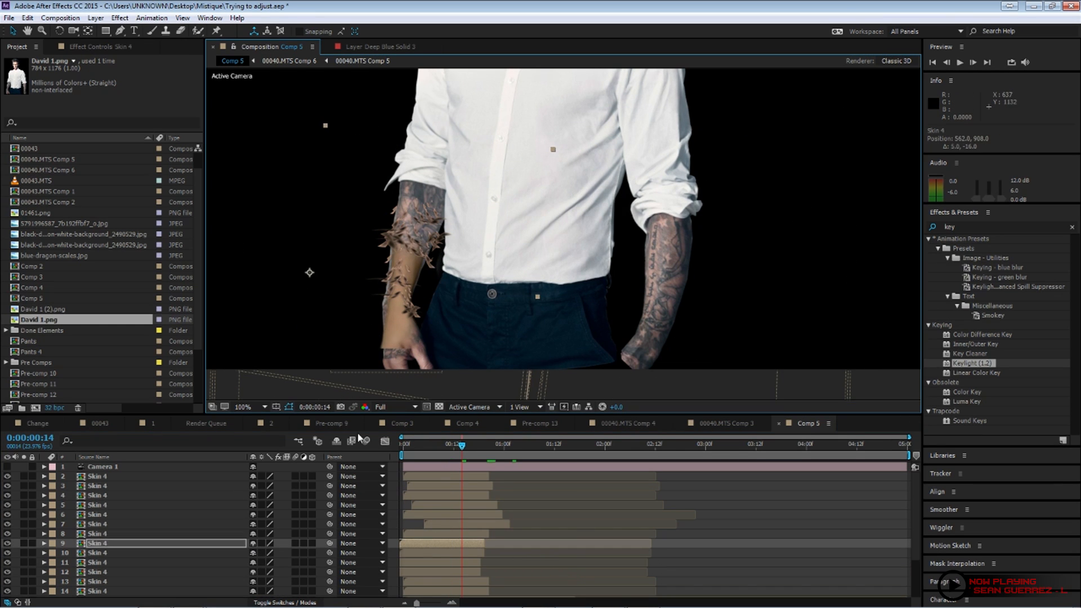
{"action": "left_click", "coordinate": [385, 441]}
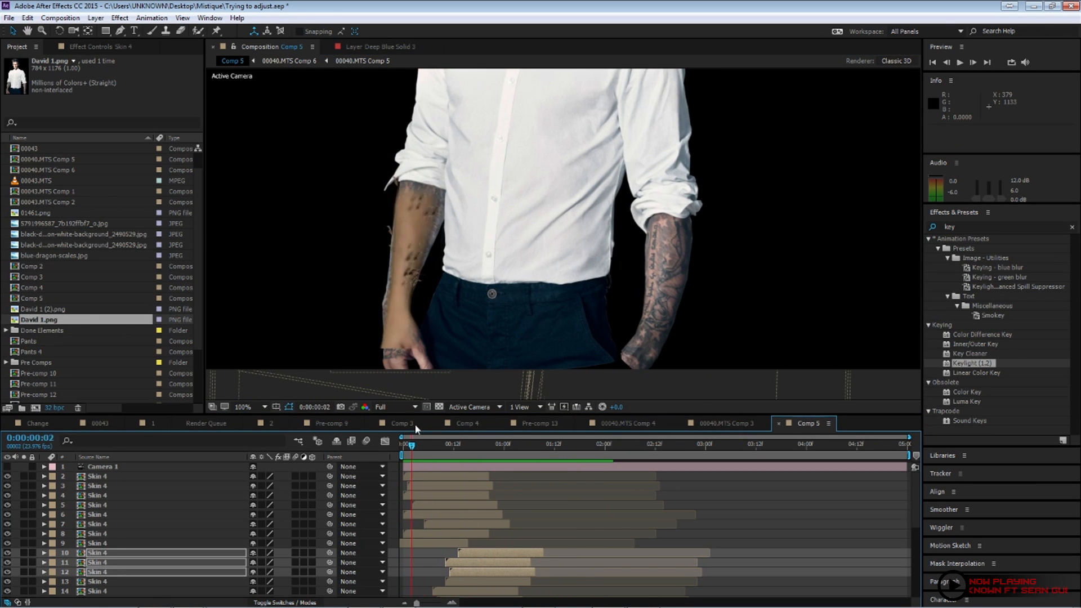
{"action": "left_click", "coordinate": [502, 445]}
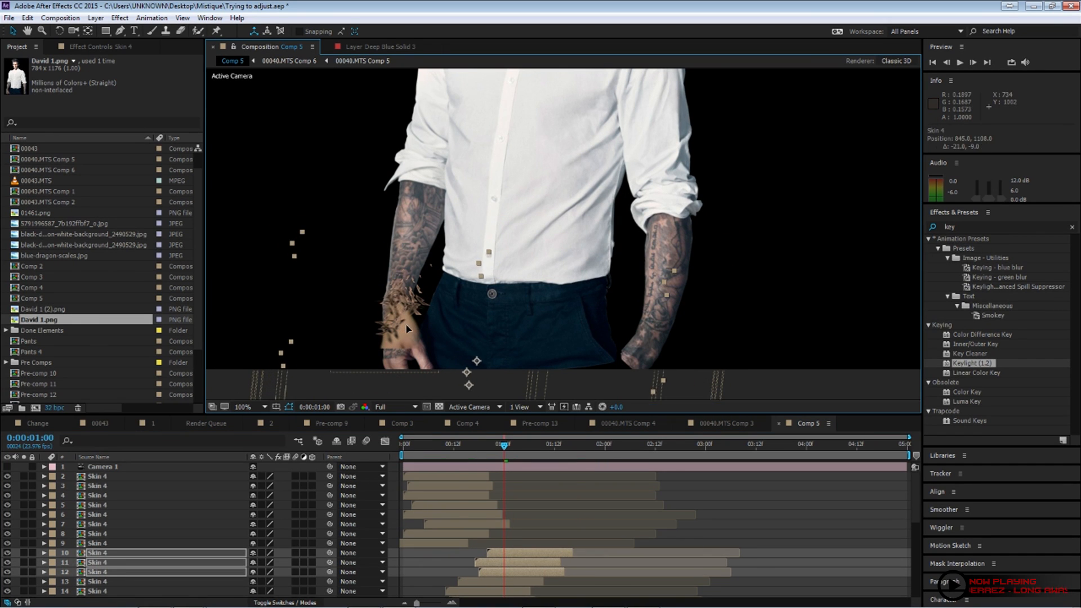
{"action": "left_click", "coordinate": [486, 444]}
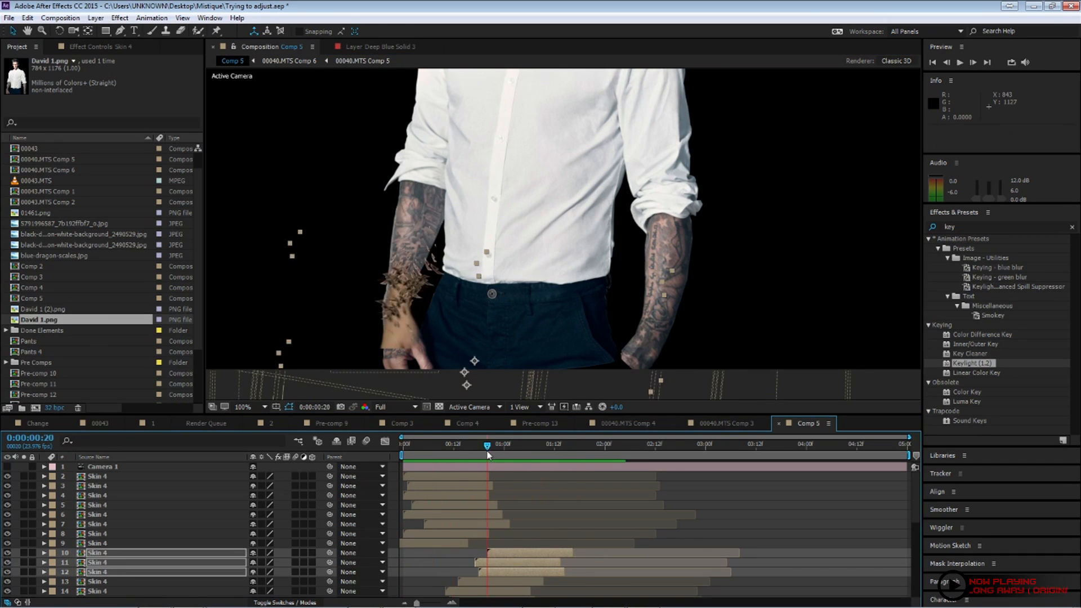
{"action": "left_click", "coordinate": [432, 444]}
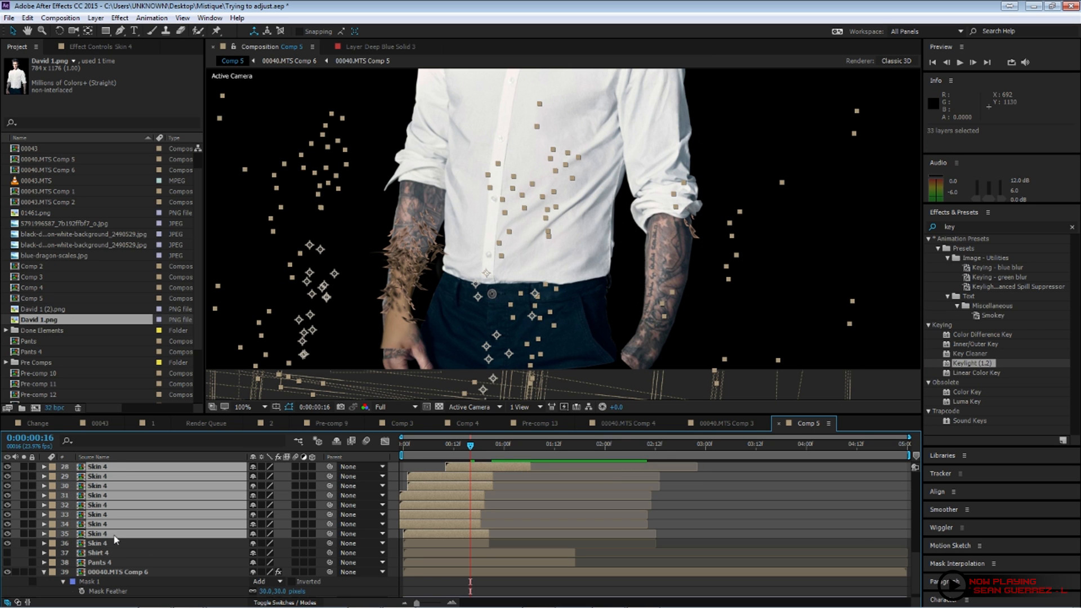
{"action": "right_click", "coordinate": [115, 533]}
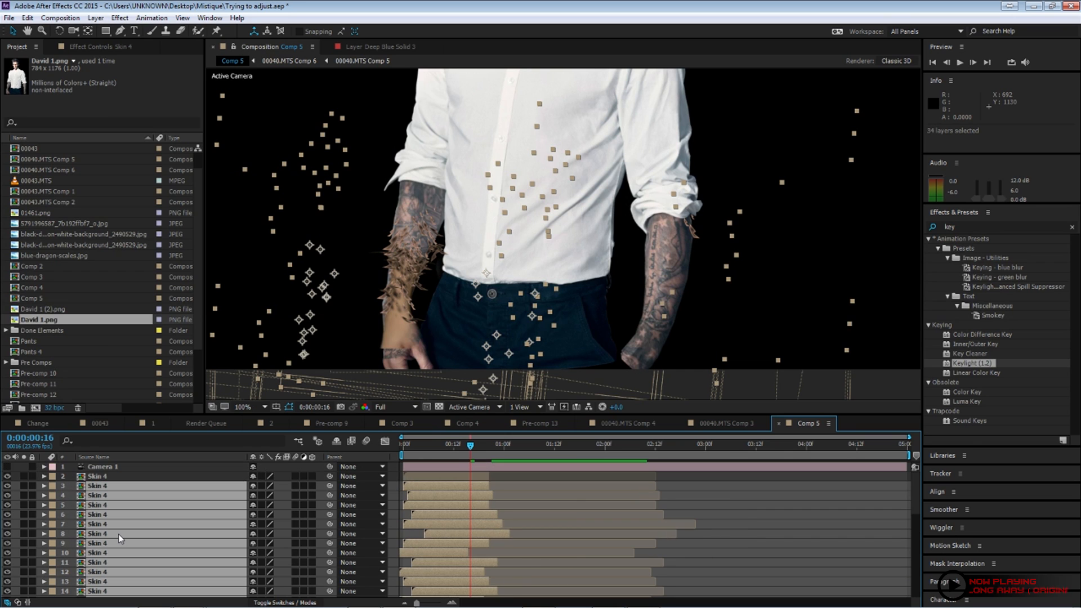
{"action": "right_click", "coordinate": [118, 538]}
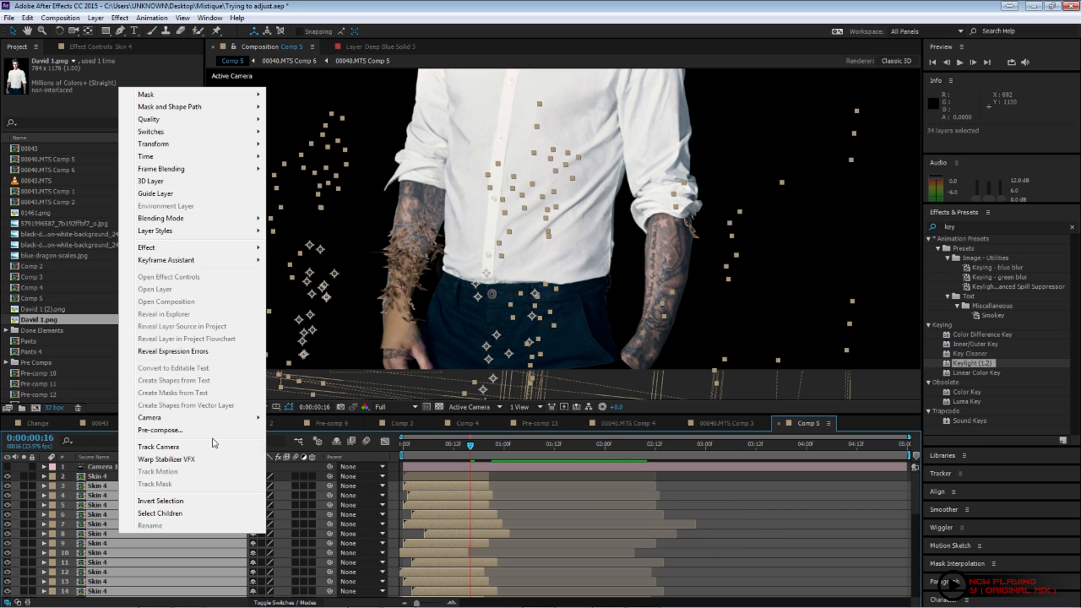
Pre-compose the selected feather layers into one nested composition
{"action": "left_click", "coordinate": [160, 429]}
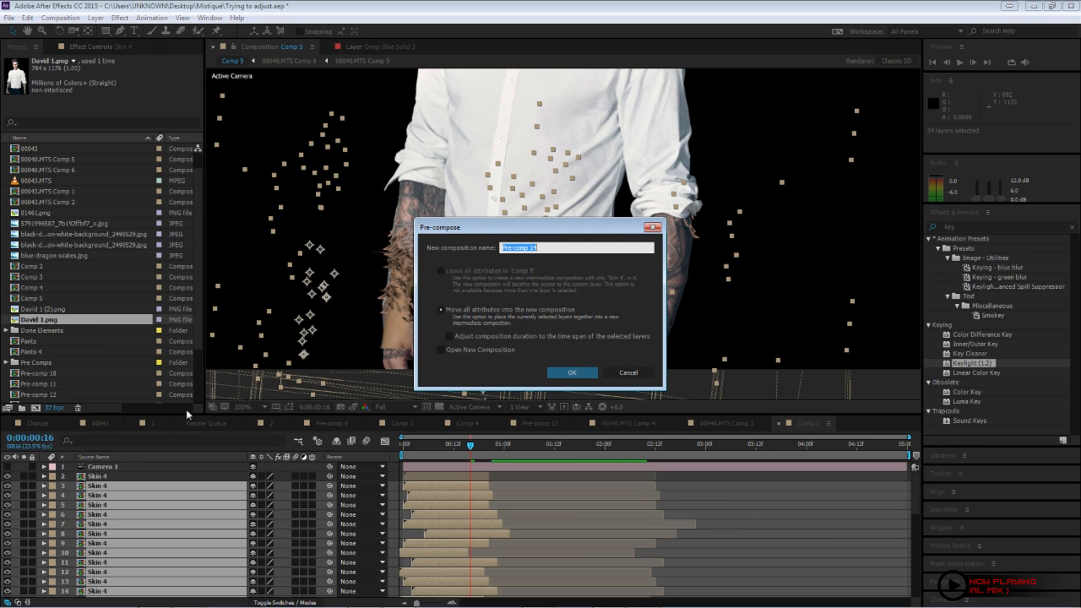
{"action": "left_click", "coordinate": [571, 373]}
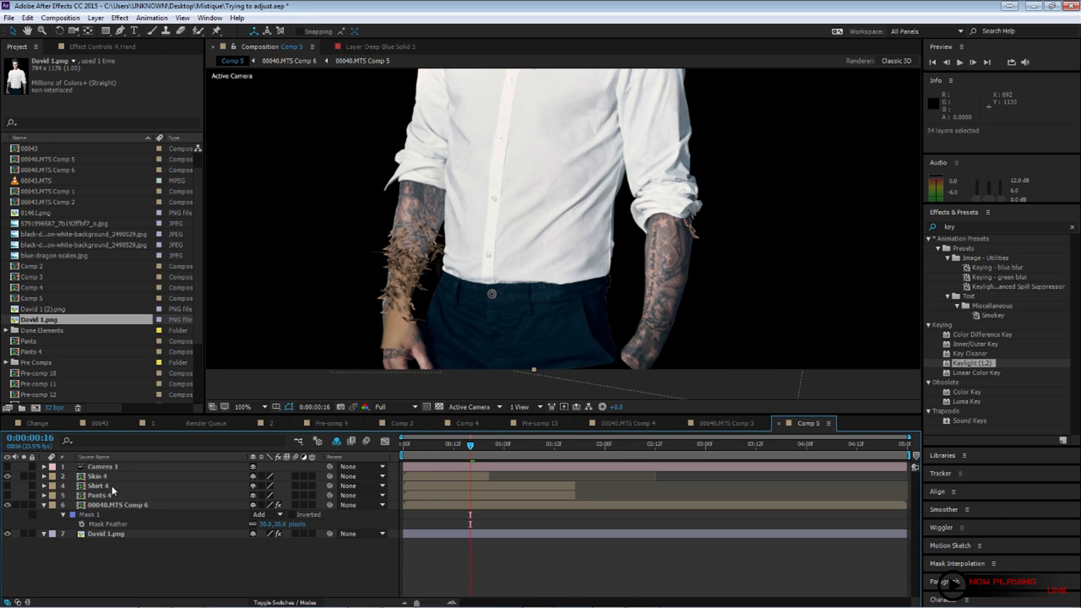
{"action": "left_click", "coordinate": [96, 476]}
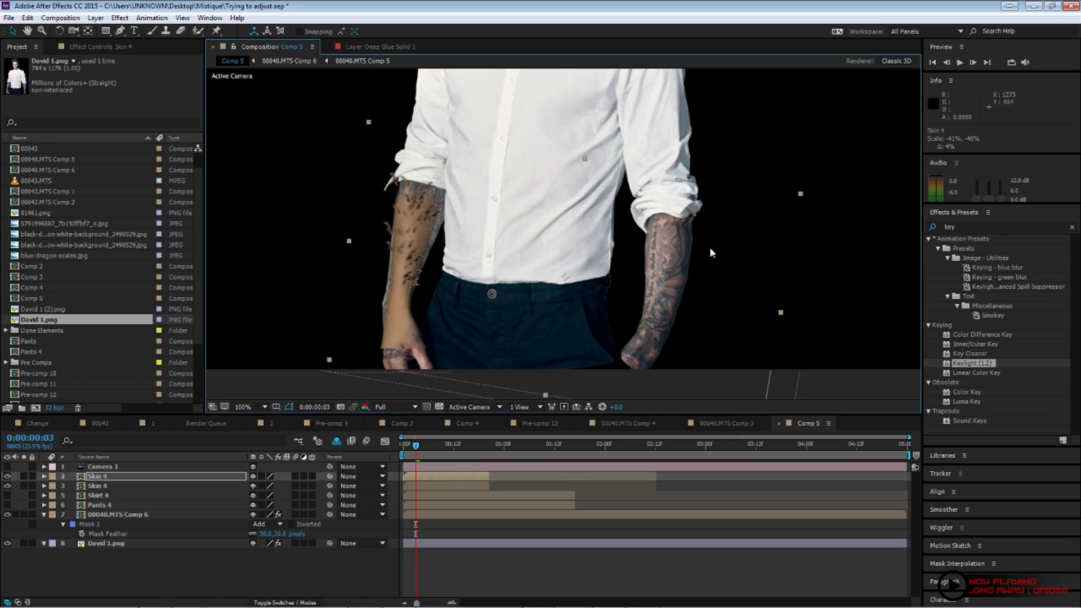
Add flipped, time-staggered Skin 4 copies spreading over the right forearm
{"action": "left_click", "coordinate": [424, 445]}
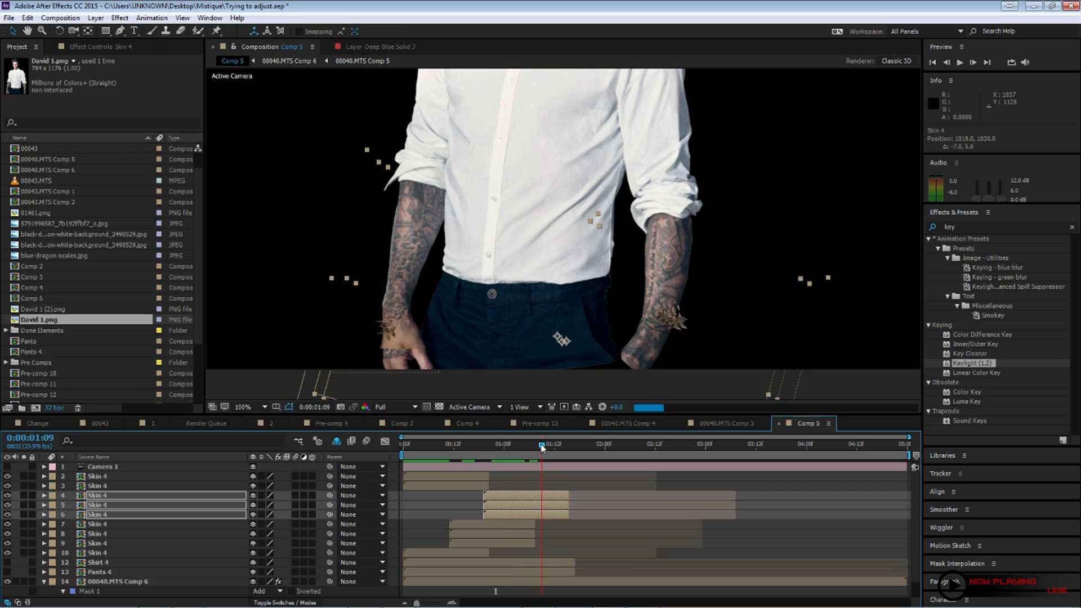
{"action": "left_click", "coordinate": [474, 444]}
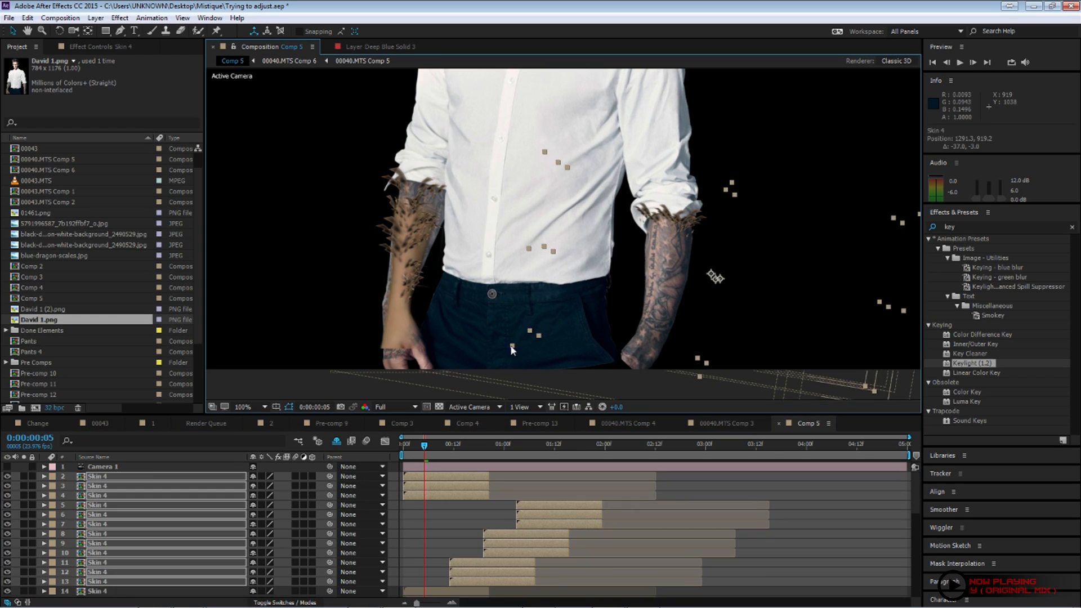
{"action": "left_click", "coordinate": [504, 445]}
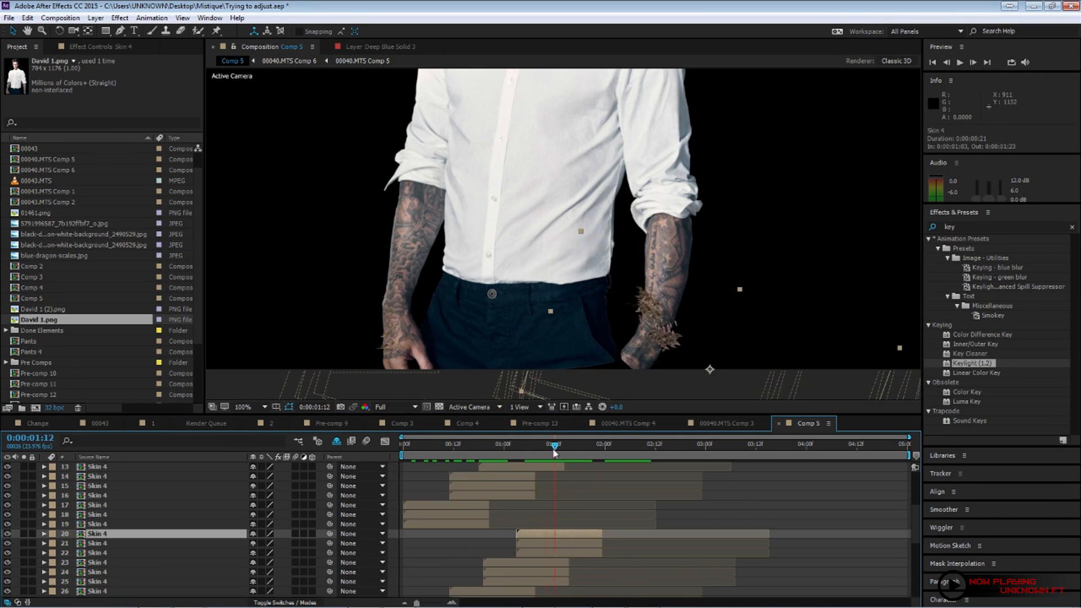
{"action": "left_click", "coordinate": [490, 443]}
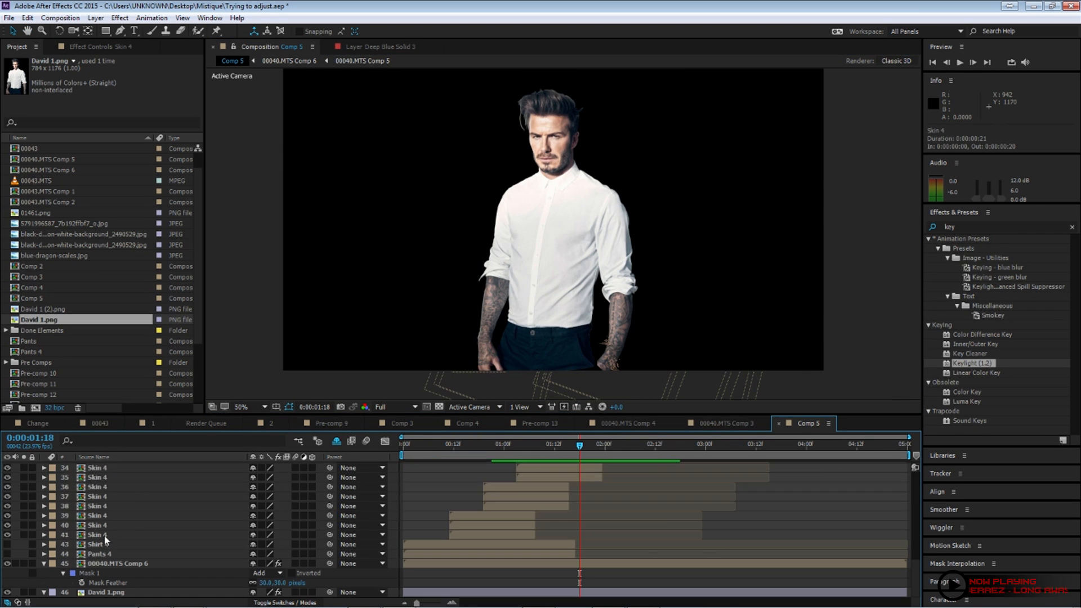
{"action": "right_click", "coordinate": [97, 543]}
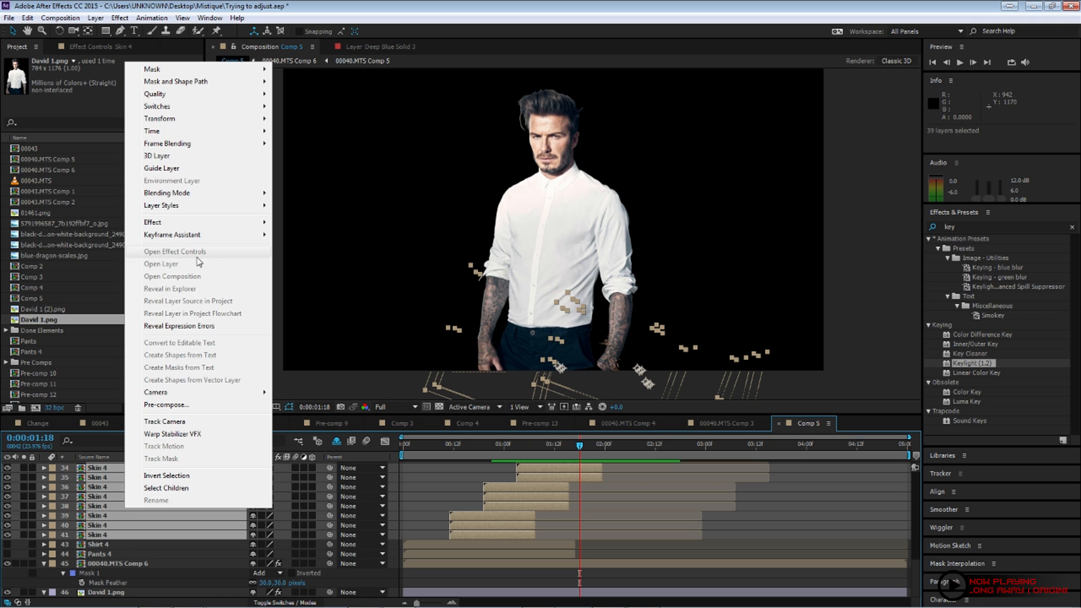
Pre-compose the selected Skin layers into a composition named 'L Hand'
{"action": "left_click", "coordinate": [166, 404]}
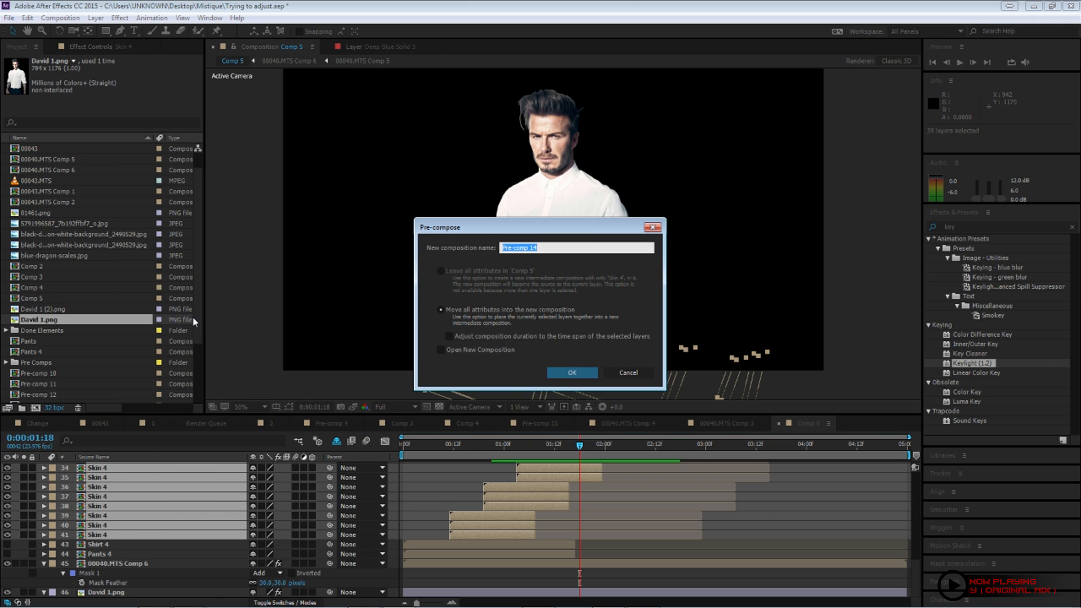
{"action": "type", "text": "L Hand"}
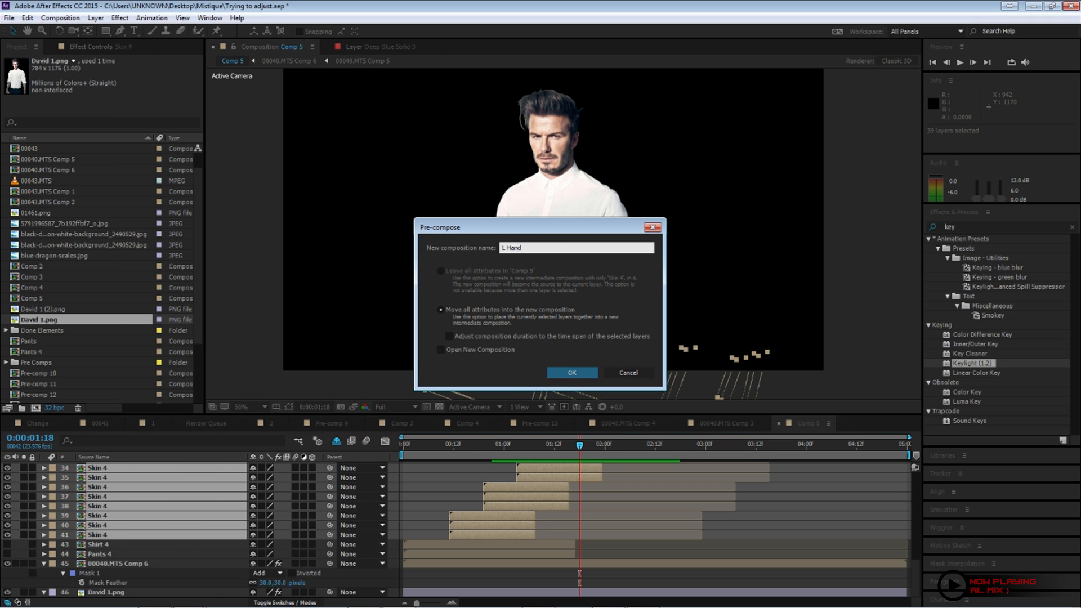
{"action": "left_click", "coordinate": [570, 373]}
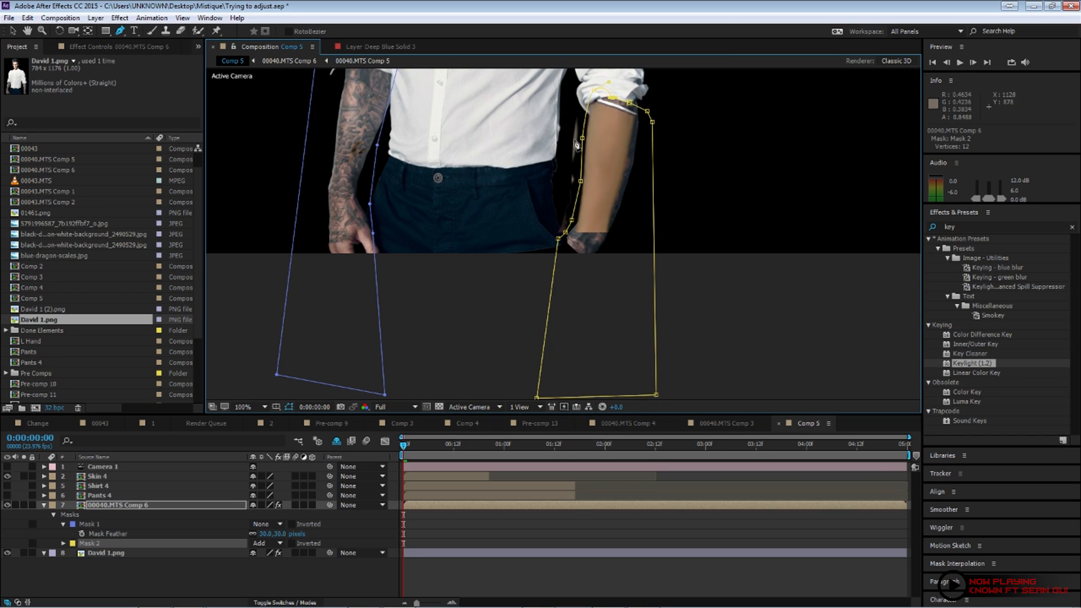
Keyframe Mask 2's path on 00040.MTS Comp 6 so the other forearm is revealed
{"action": "left_click", "coordinate": [64, 544]}
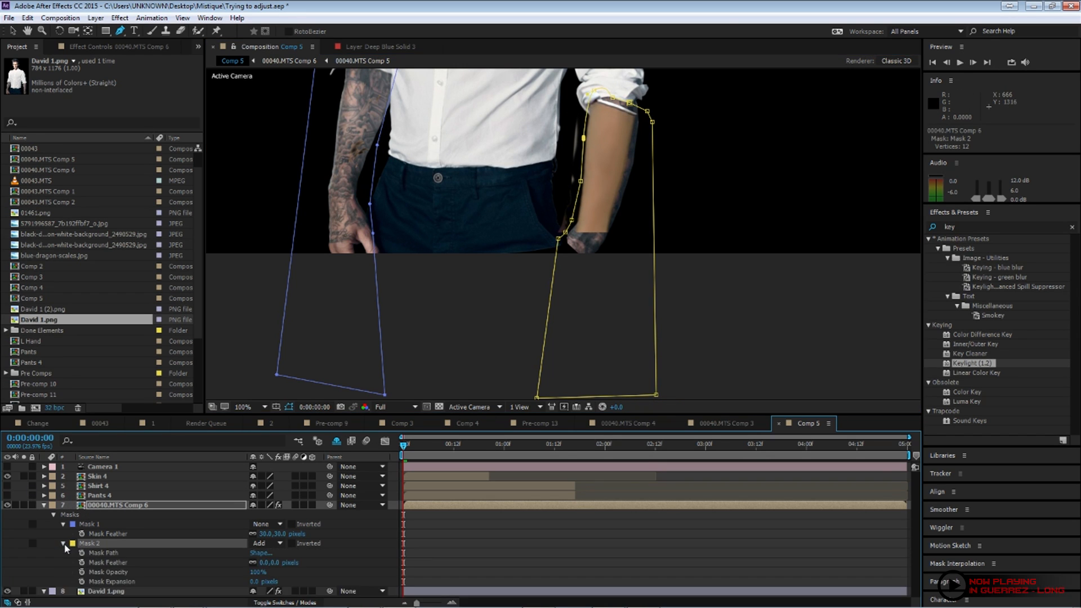
{"action": "left_click", "coordinate": [266, 523]}
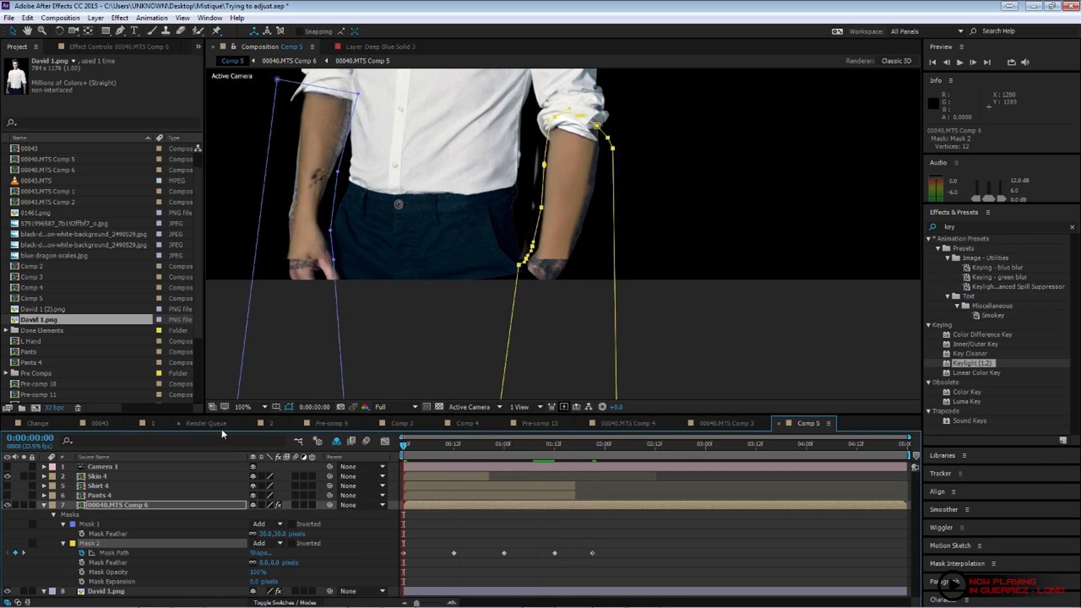
{"action": "left_click", "coordinate": [959, 62]}
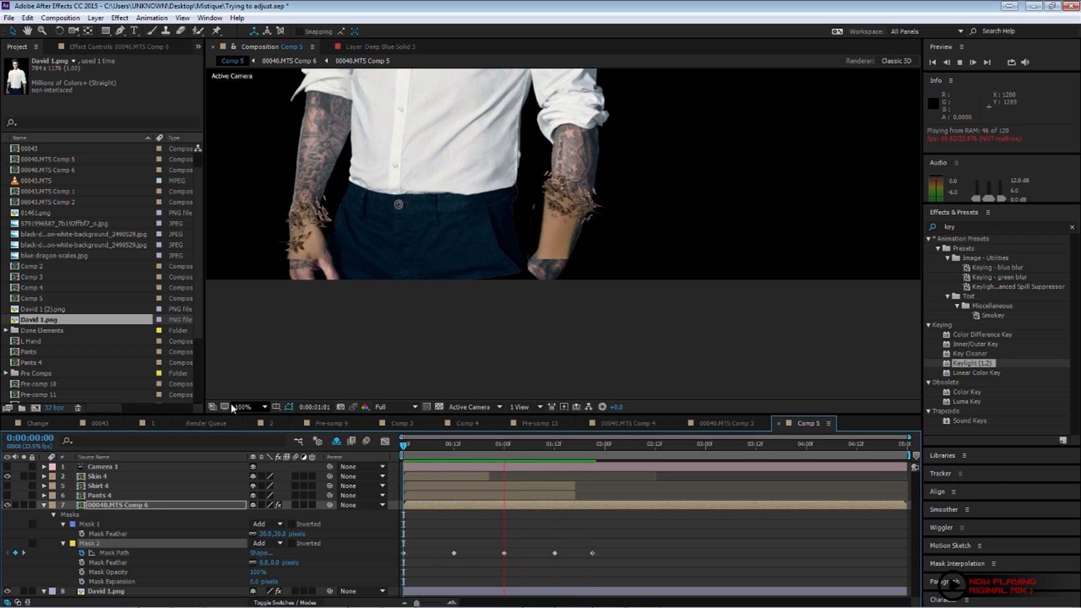
{"action": "left_click", "coordinate": [266, 495]}
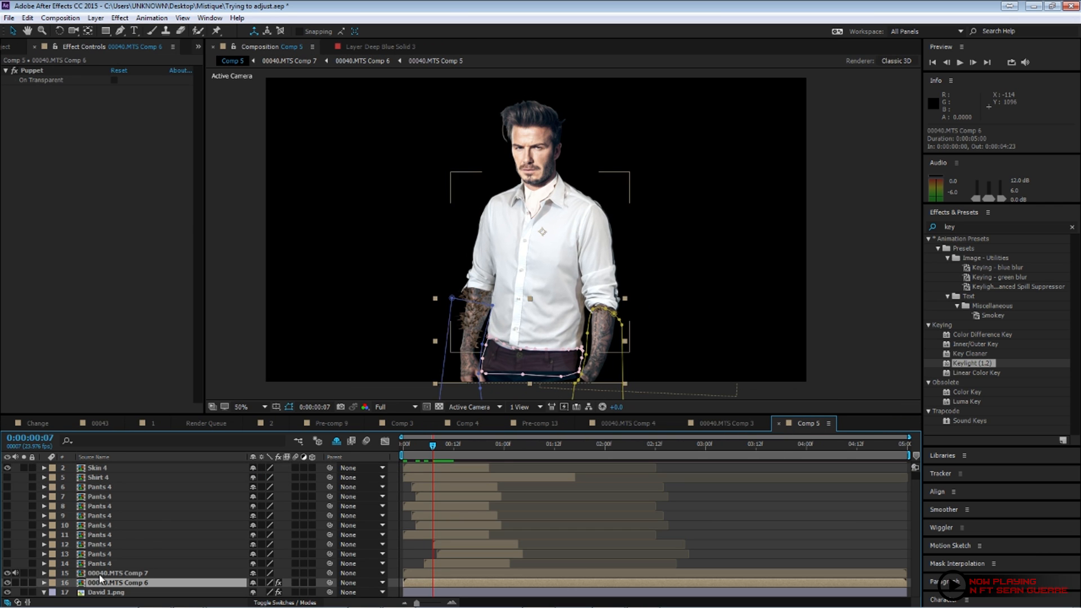
Apply Turbulent Displace to 00040.MTS Comp 7 and keyframe its opacity over time
{"action": "left_click", "coordinate": [43, 582]}
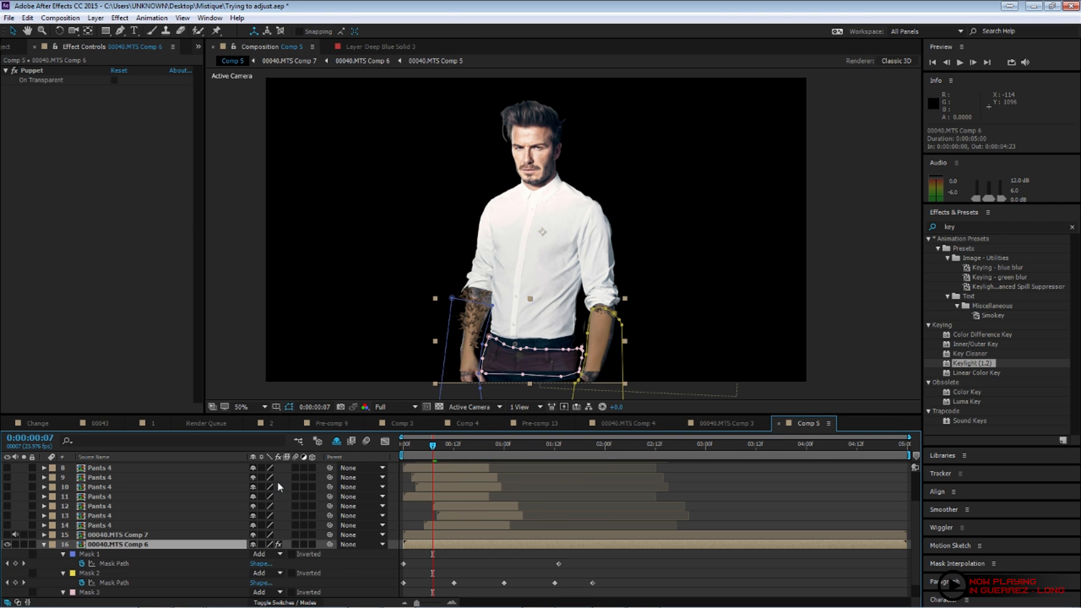
{"action": "mouse_move", "coordinate": [172, 478]}
{"action": "type", "text": "turb"}
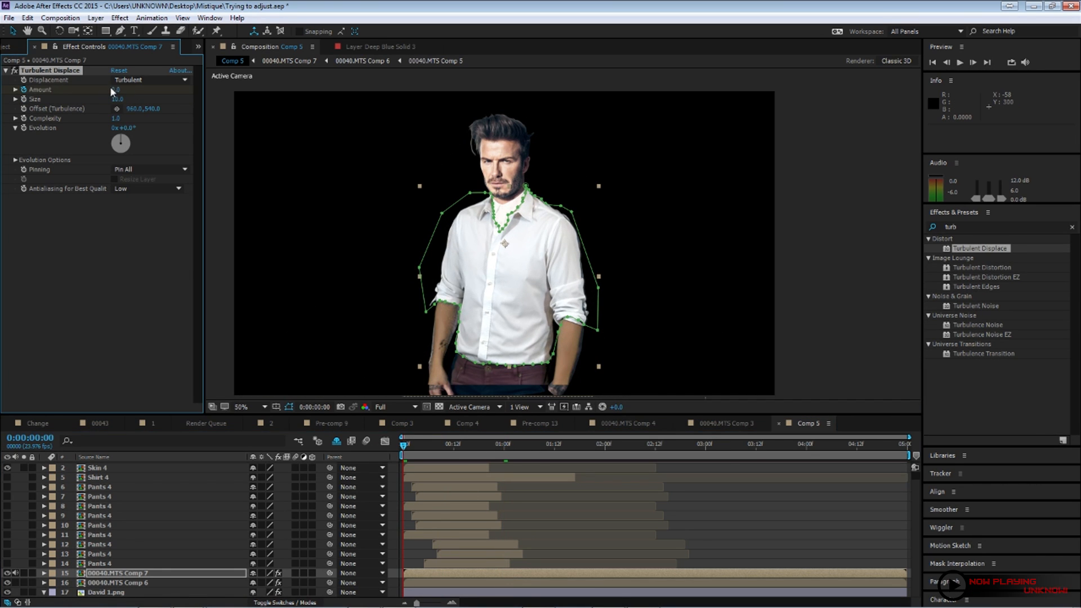
{"action": "left_click", "coordinate": [42, 573]}
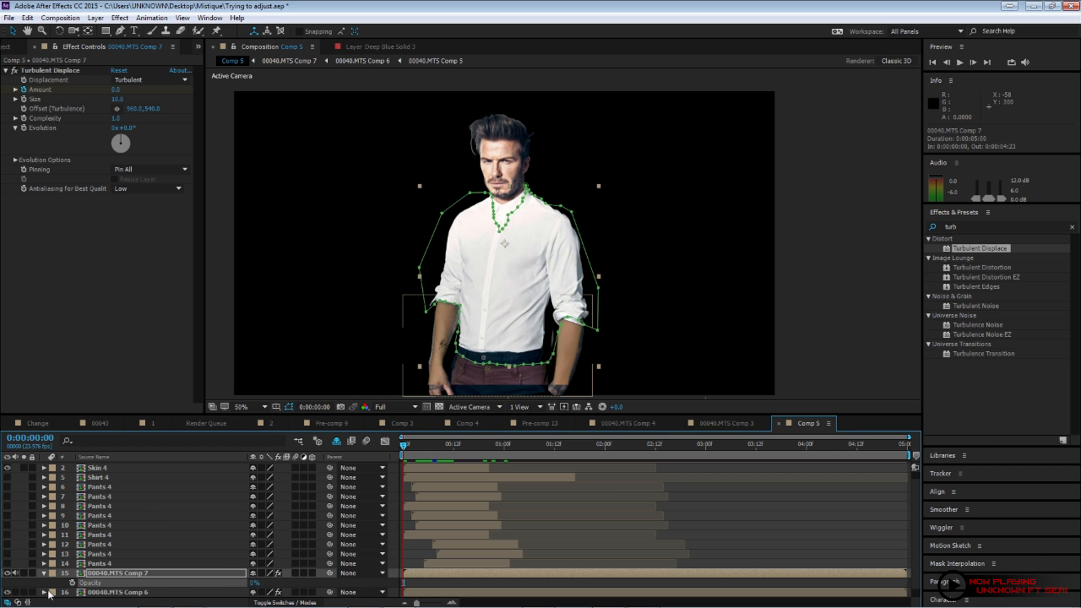
{"action": "left_click", "coordinate": [500, 445]}
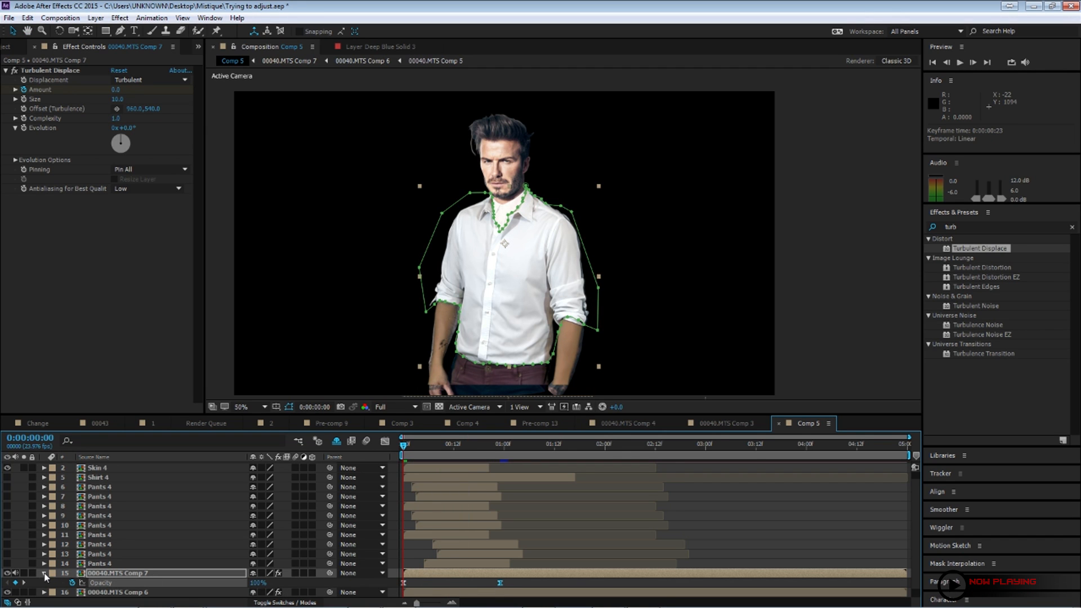
{"action": "left_click", "coordinate": [43, 573]}
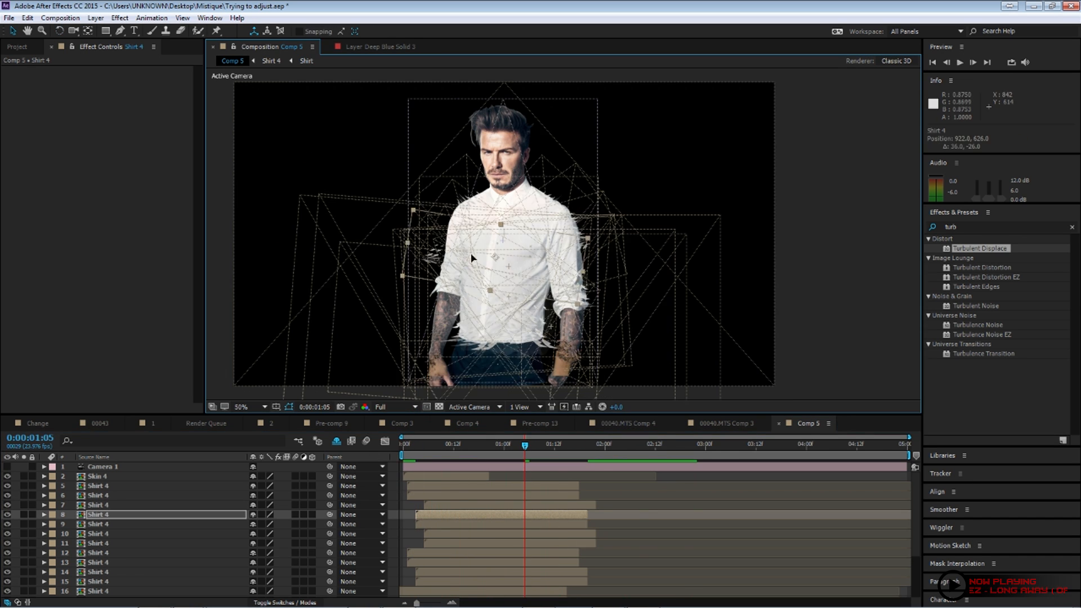
Save the project and start pre-composing the 27 selected Shirt 4 feather layers
{"action": "key", "text": "ctrl+s"}
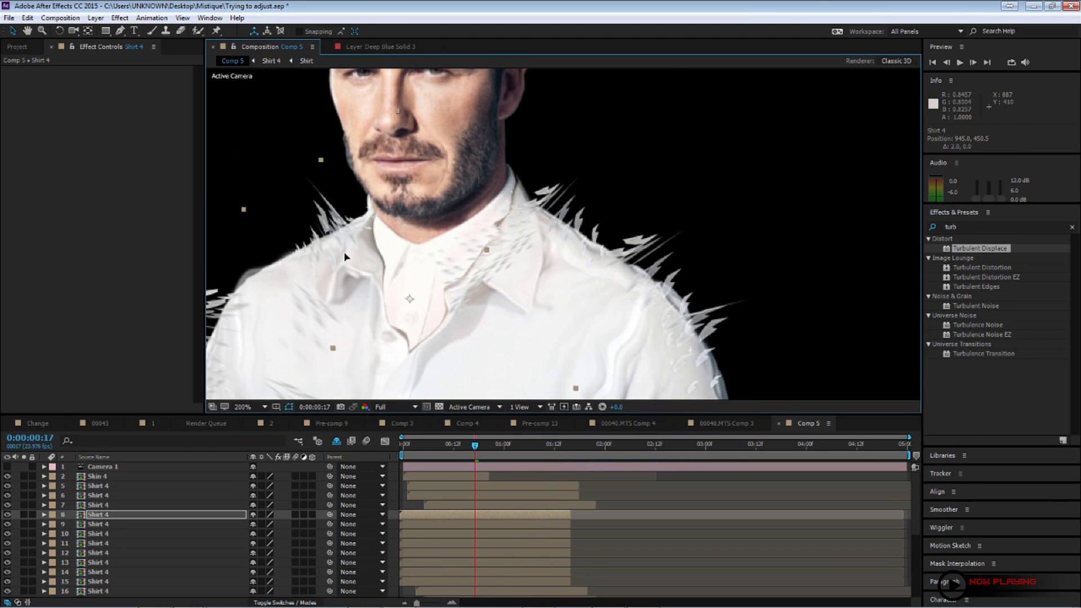
{"action": "left_click", "coordinate": [9, 17]}
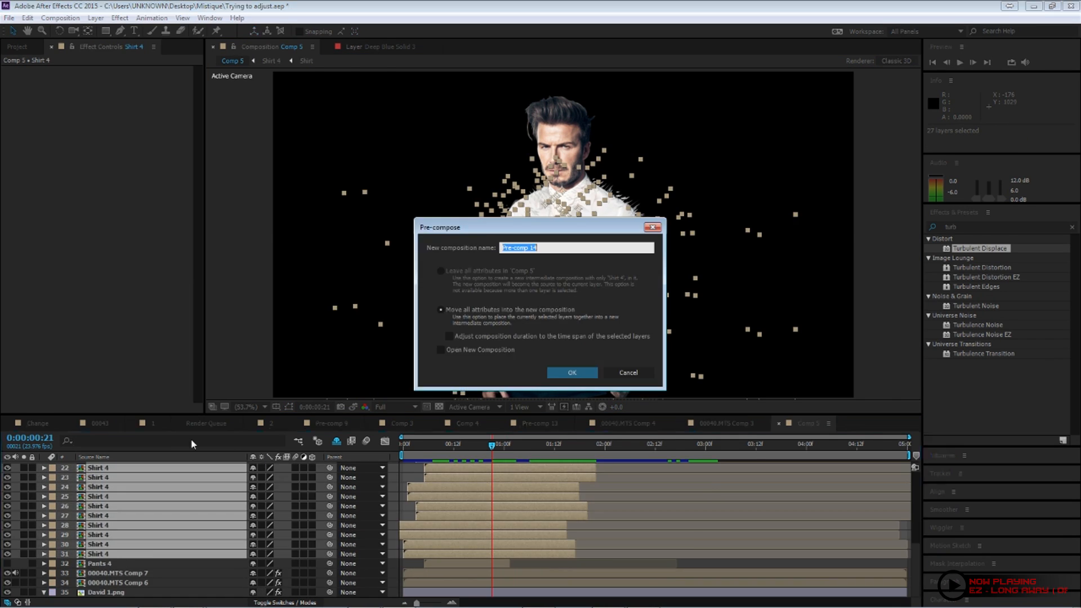
Confirm the 'Pants to shirt' precomp and return to Comp 5
{"action": "left_click", "coordinate": [571, 373]}
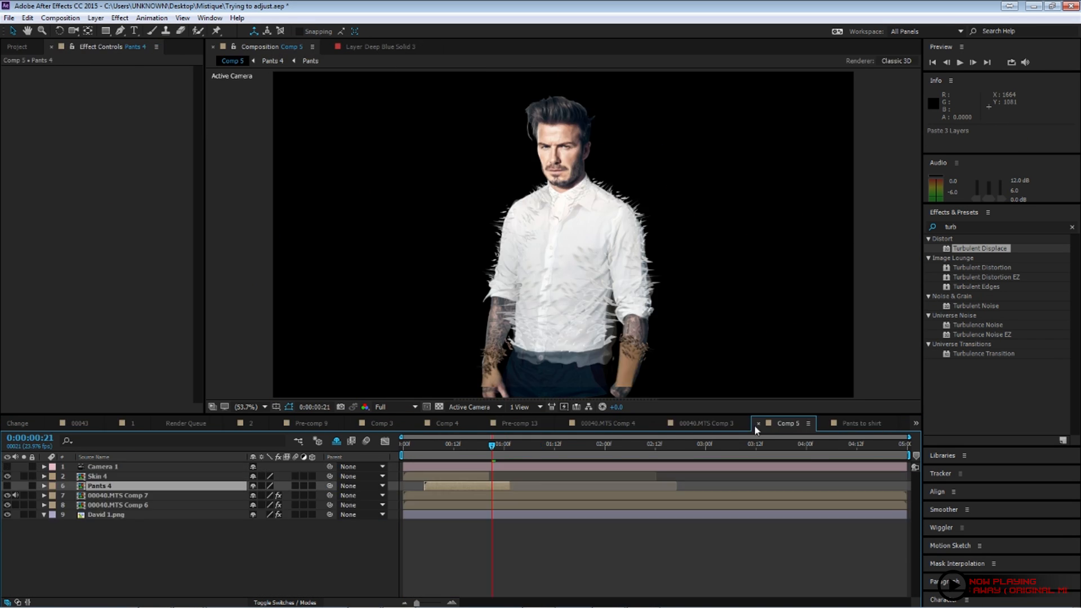
{"action": "left_click", "coordinate": [530, 422]}
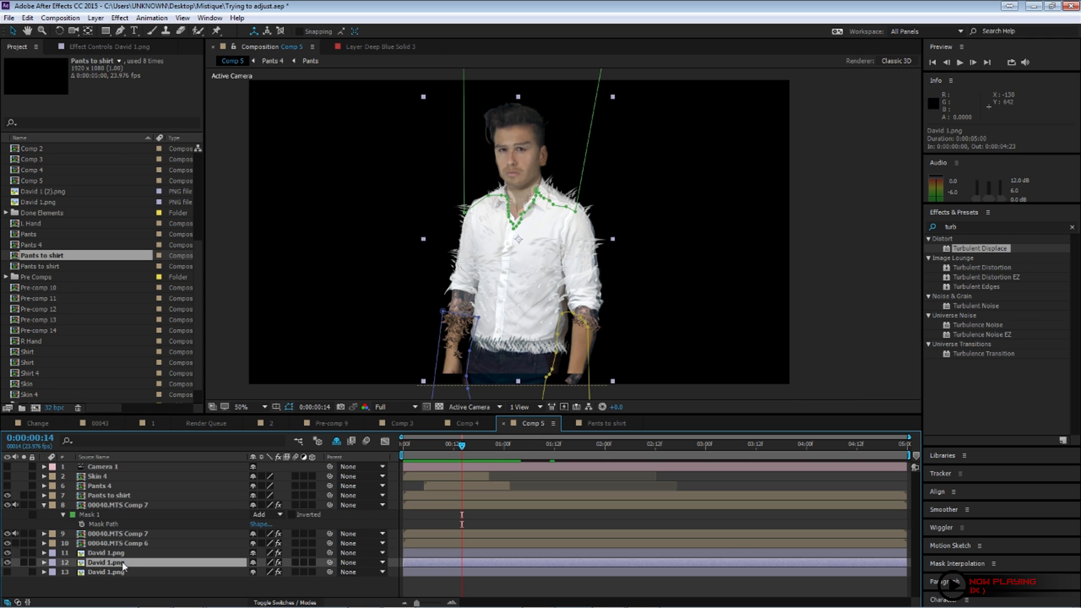
{"action": "mouse_move", "coordinate": [481, 321]}
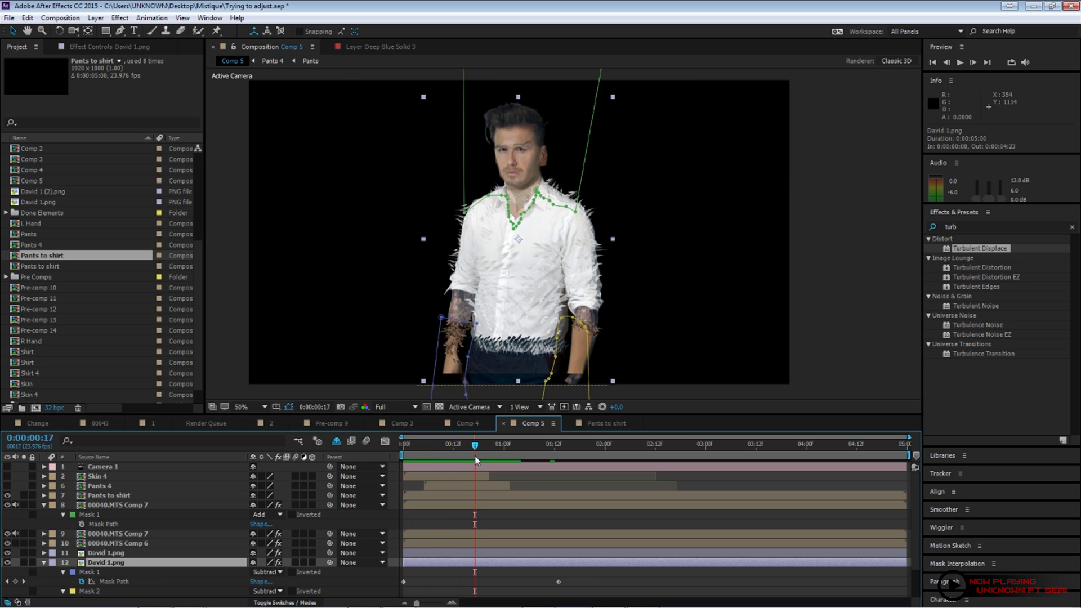
{"action": "mouse_move", "coordinate": [475, 324]}
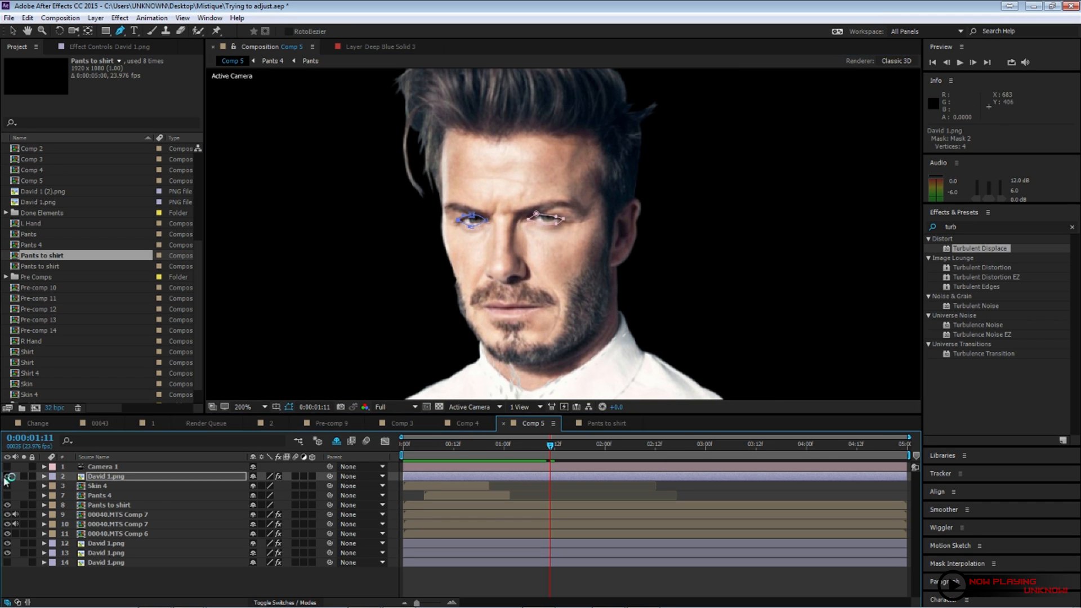
Tint the eye-masked David 1.png copy and keyframe its opacity so the eyes darken
{"action": "left_click", "coordinate": [43, 476]}
{"action": "type", "text": "tint"}
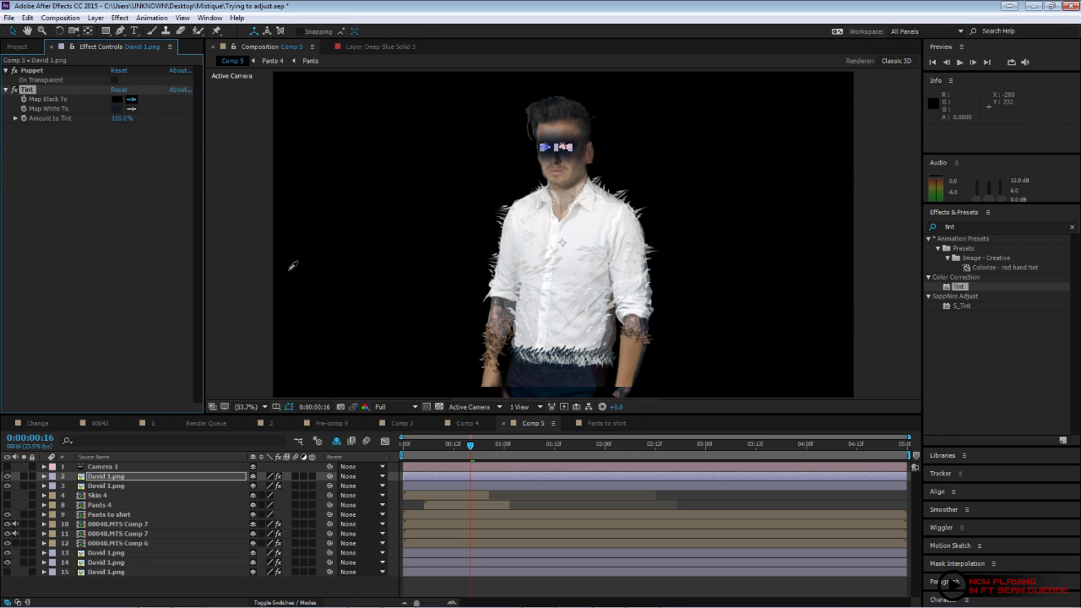
{"action": "left_click", "coordinate": [44, 476]}
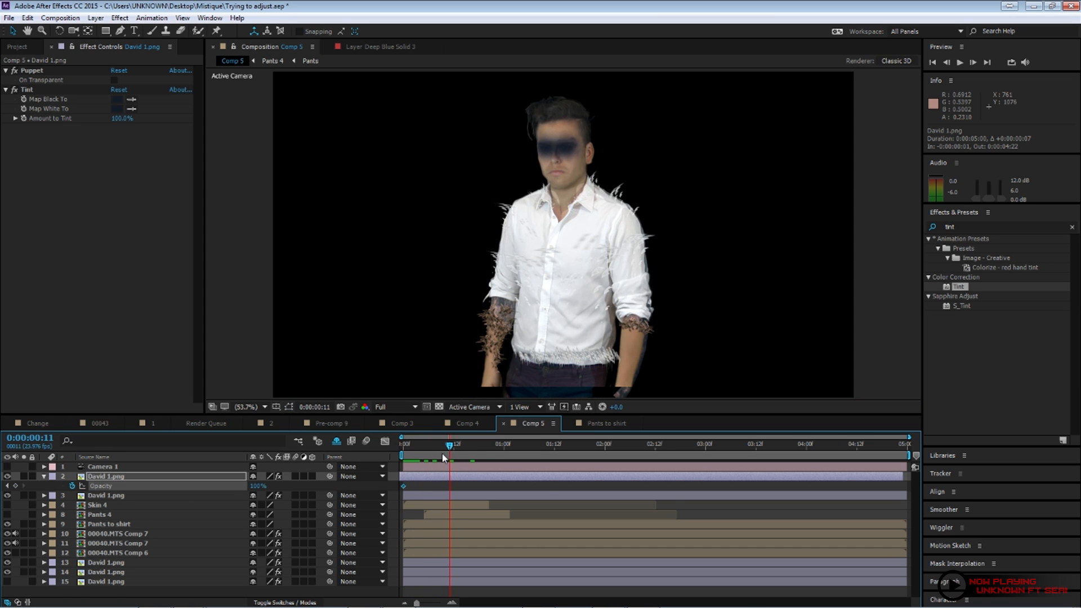
{"action": "left_click", "coordinate": [503, 445]}
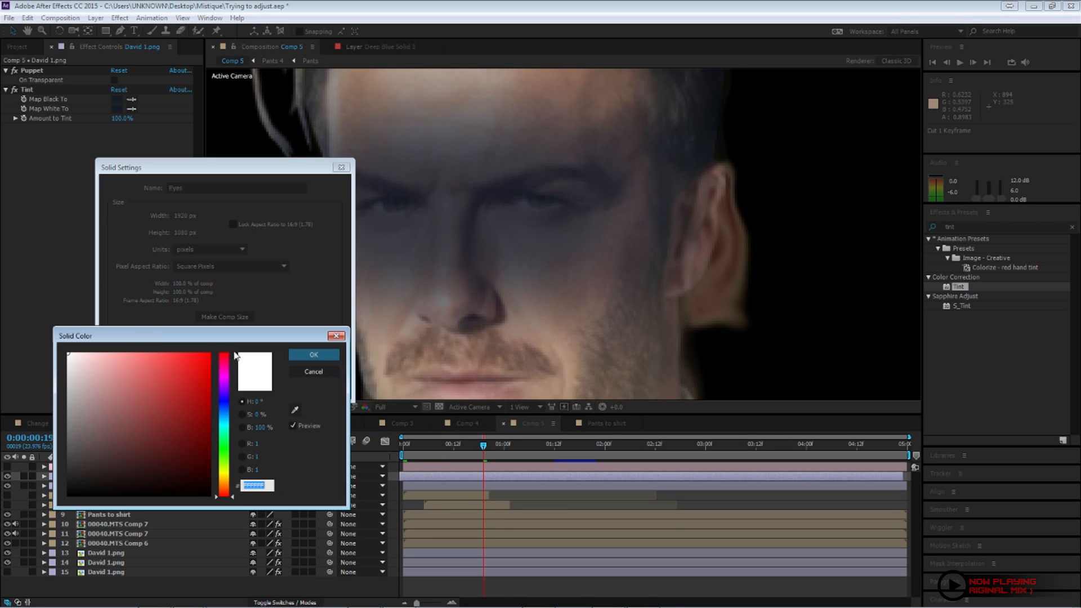
Make the Eyes solid white and change its blending mode for glowing masked eyes
{"action": "left_click", "coordinate": [311, 355]}
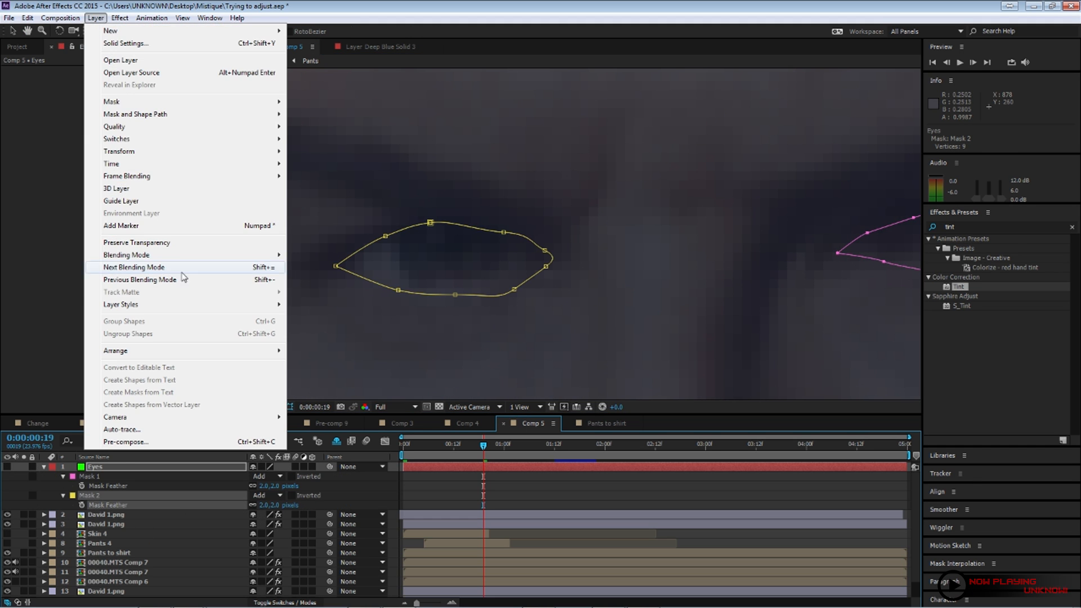
{"action": "left_click", "coordinate": [120, 304]}
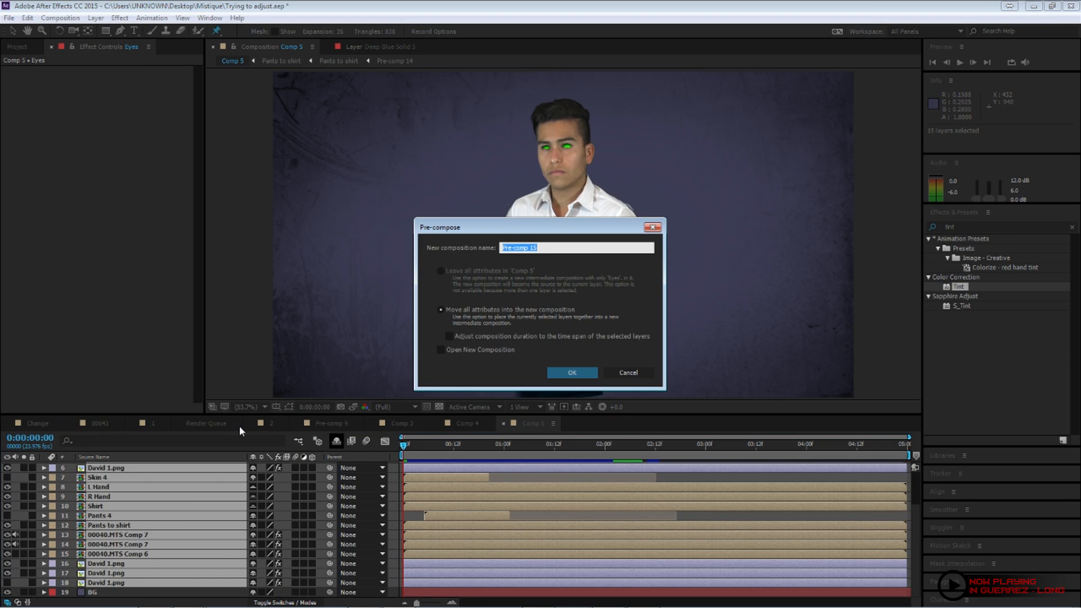
Confirm the Pre-compose dialog to group the morph layers into Pre-comp 15
{"action": "left_click", "coordinate": [571, 372]}
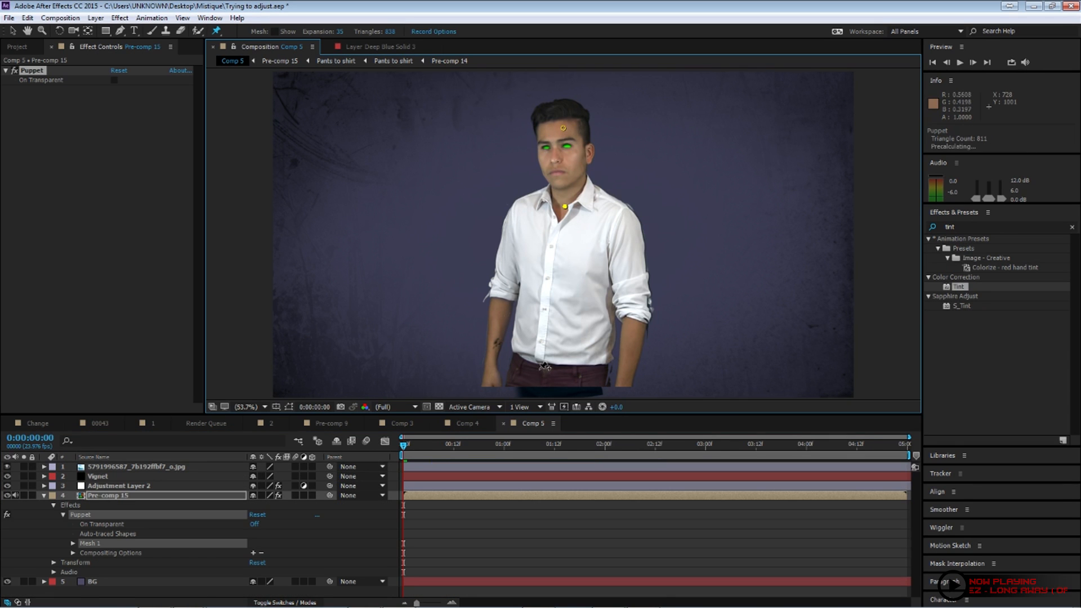